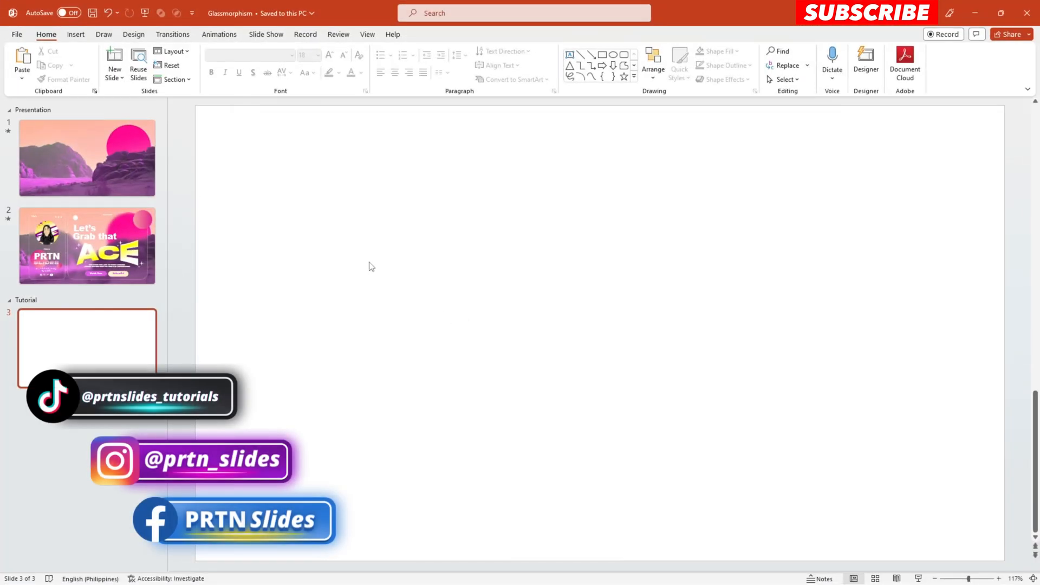
mouse_move(468, 260)
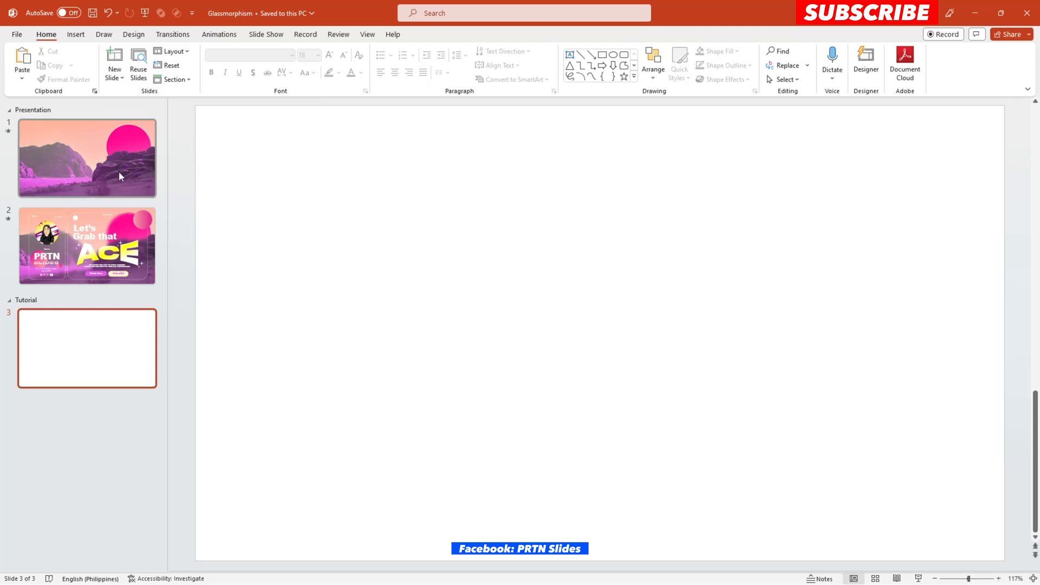
Step: Copy the canyon picture from slide 1 onto blank slide 3 as a full-slide background
click(87, 157)
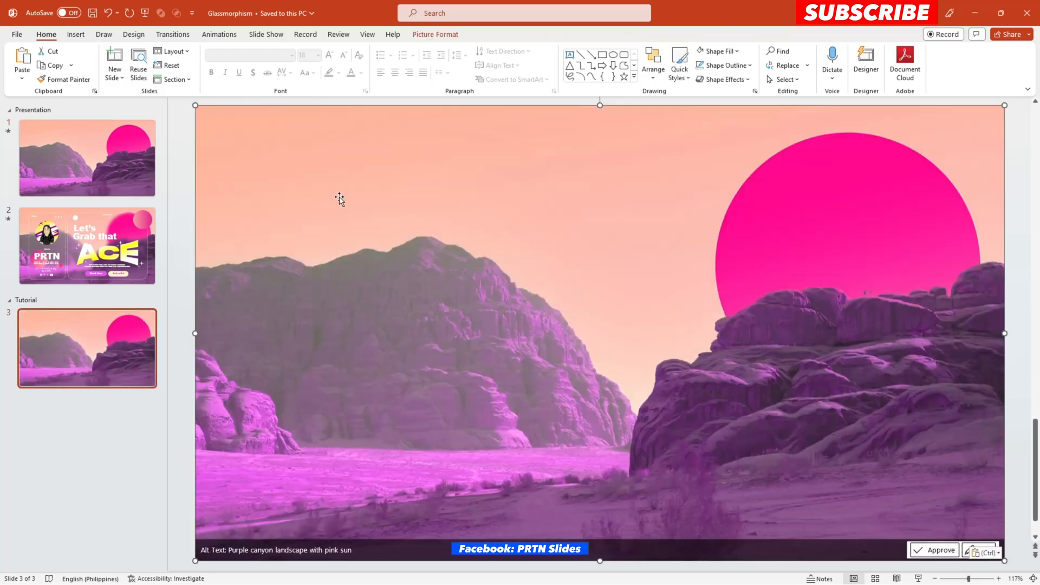
mouse_move(425, 140)
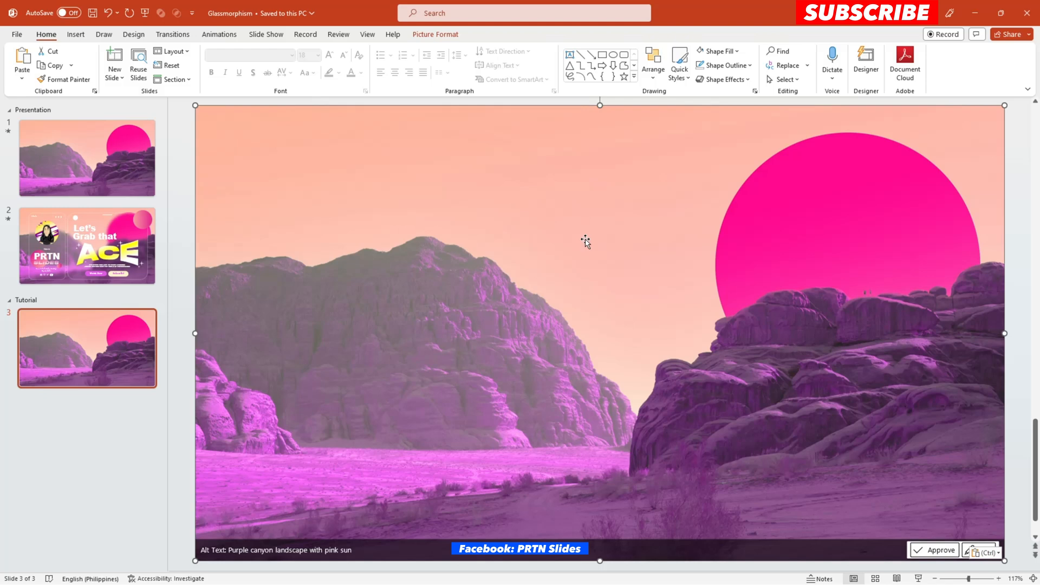
click(86, 246)
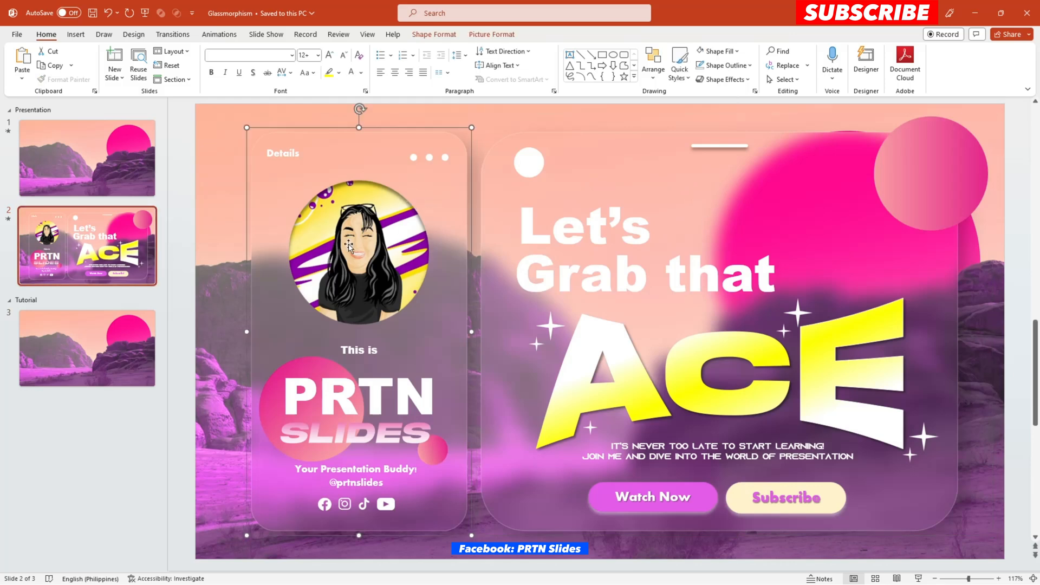
Step: Try pencil sketch and glowing edges artistic effects on the slide 3 canyon picture
click(86, 348)
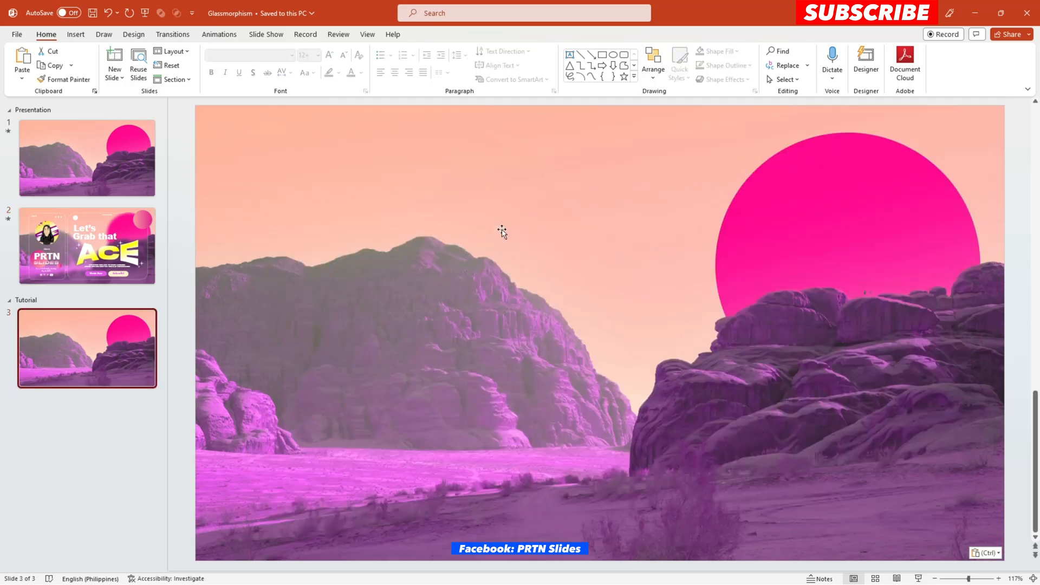
right_click(502, 231)
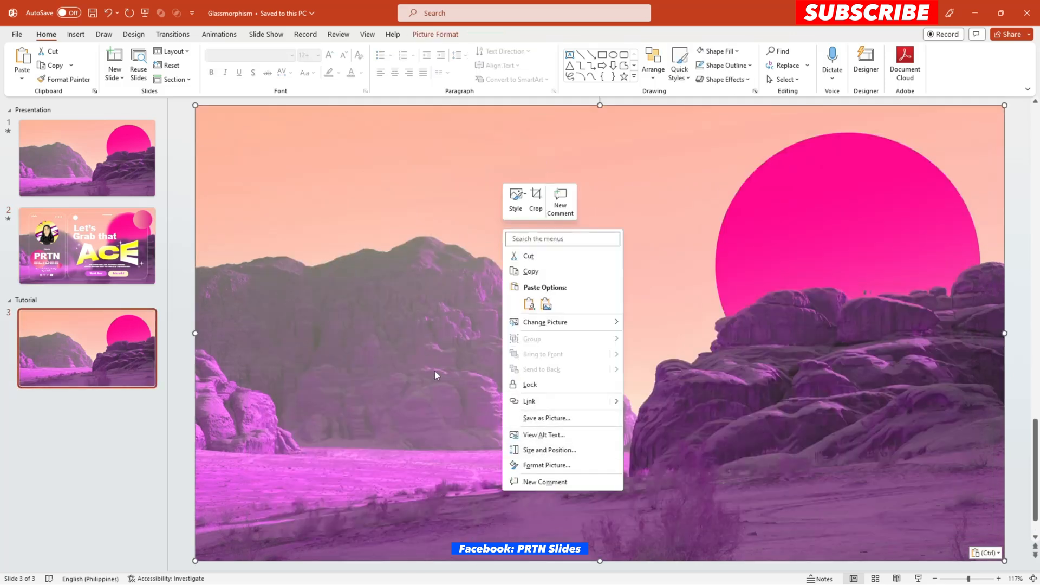
mouse_move(535, 465)
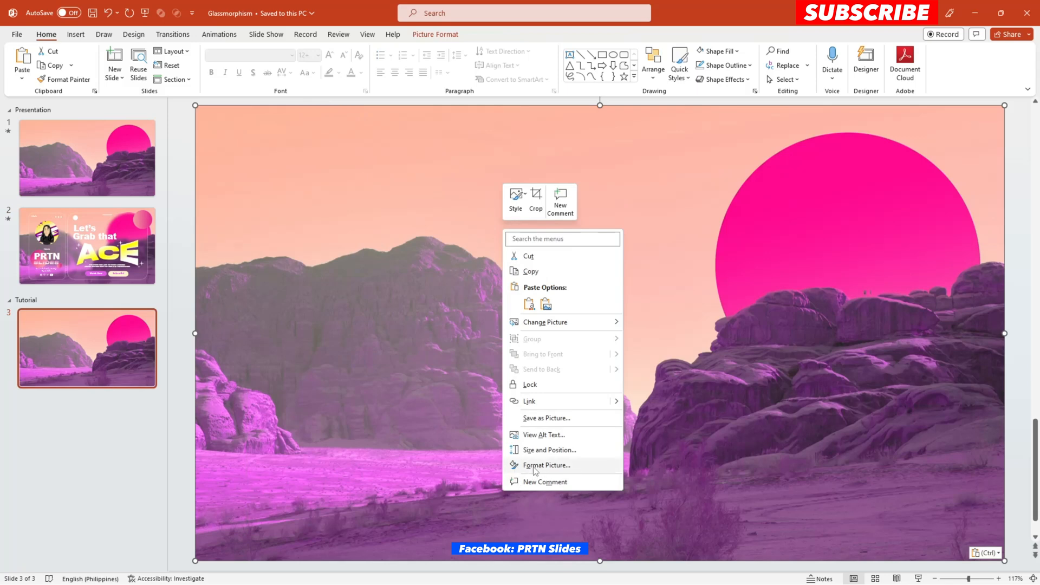
click(546, 465)
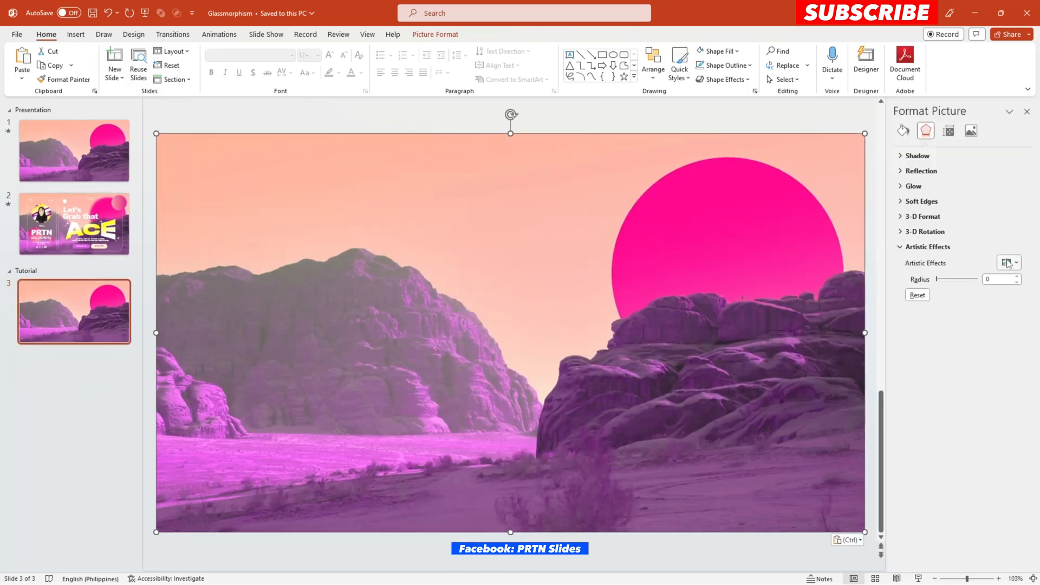
click(1006, 262)
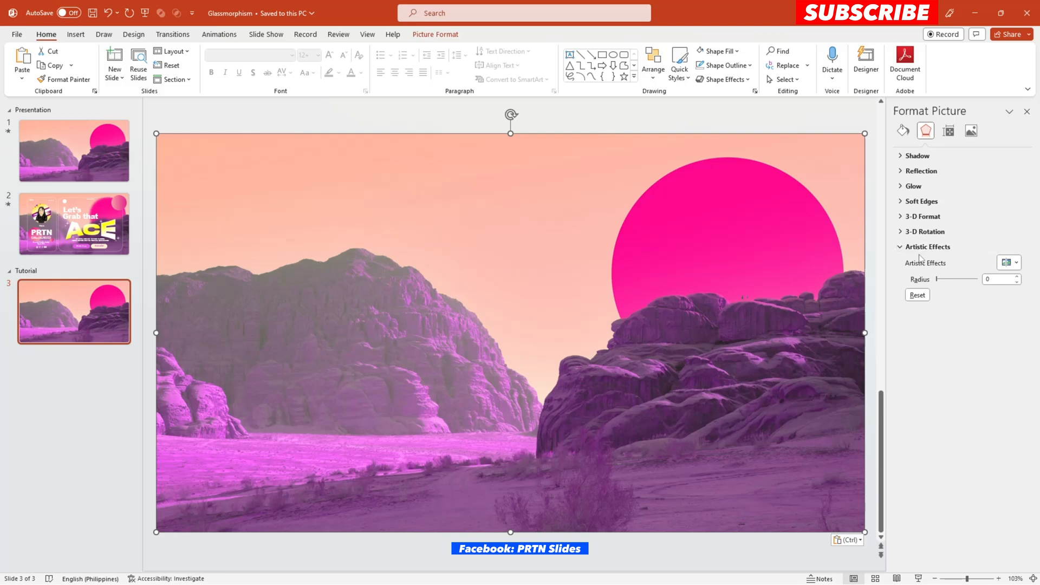
click(1007, 262)
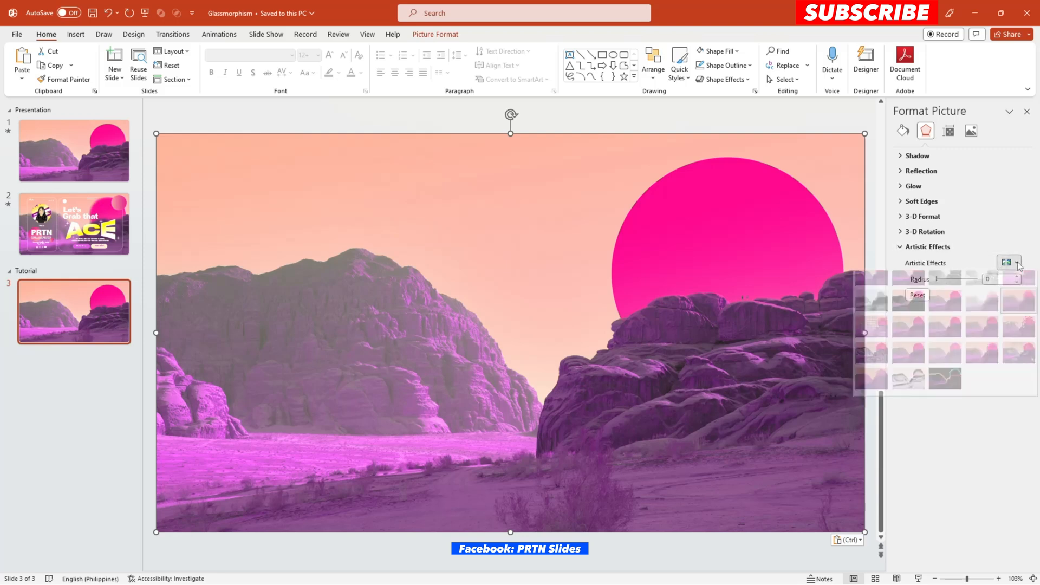
click(1007, 263)
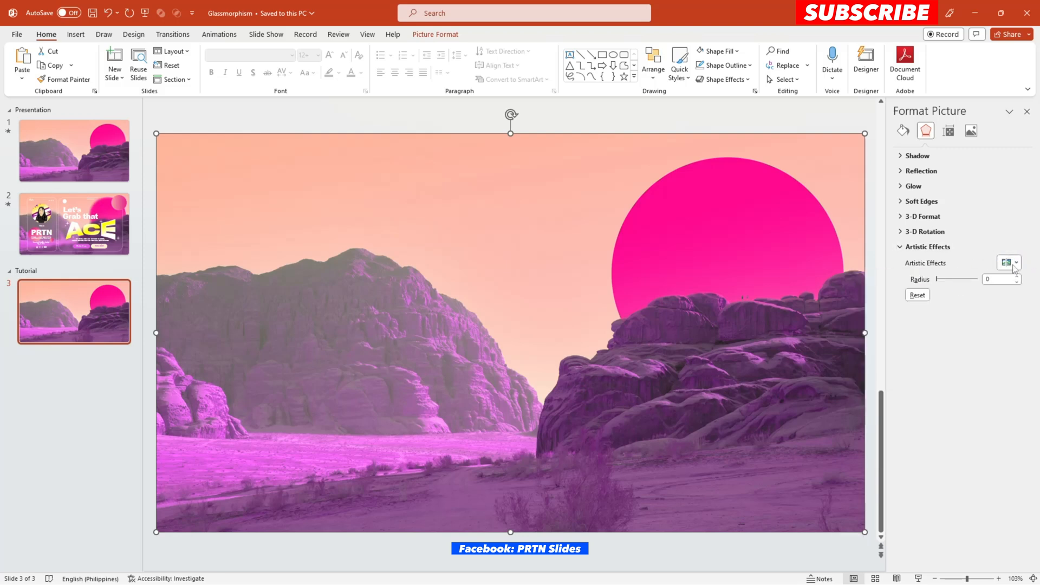
click(1005, 263)
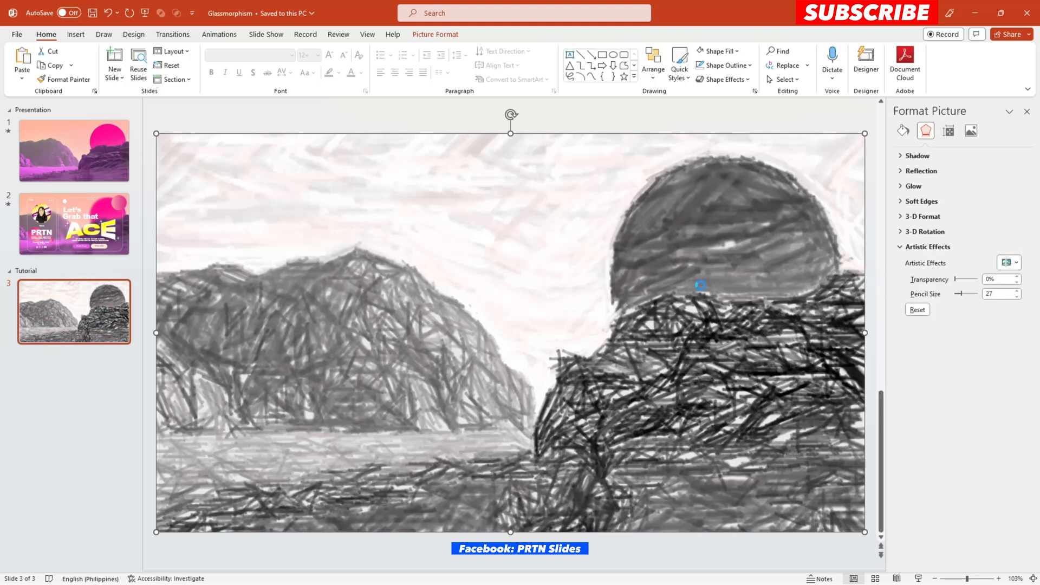
click(1006, 263)
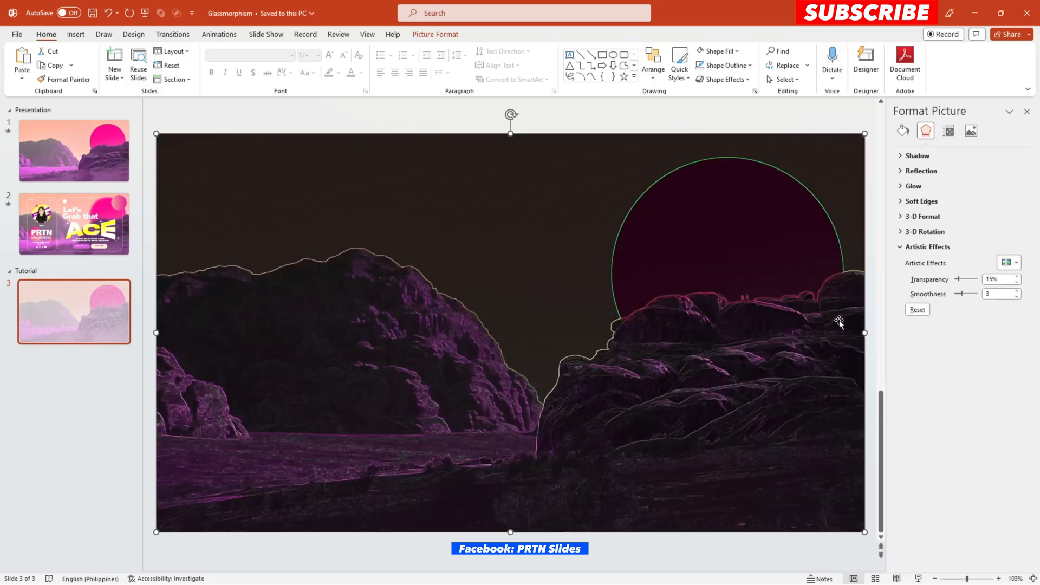
Step: Apply the Blur artistic effect with a radius of 80
click(1009, 262)
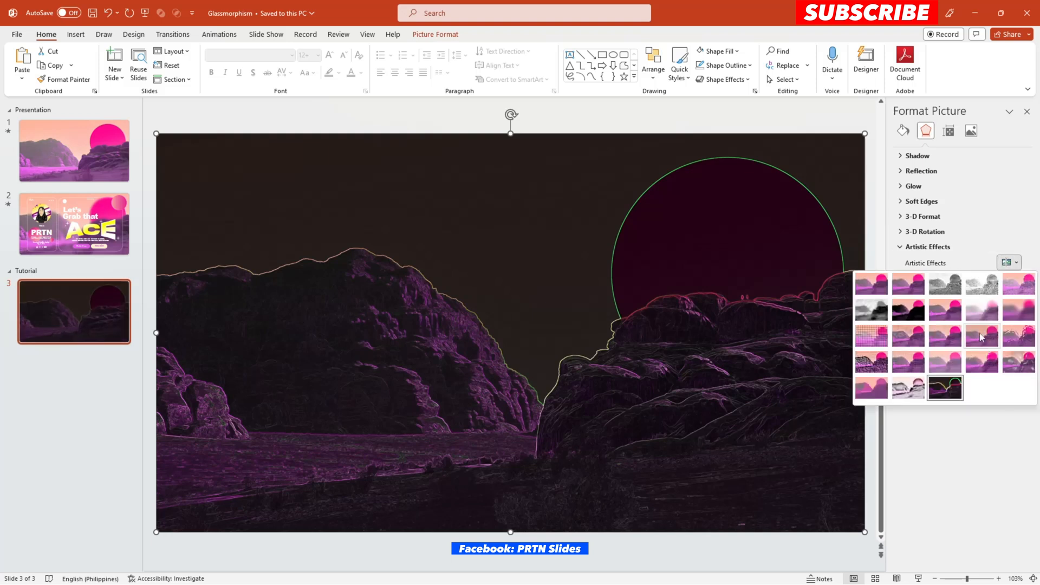
click(945, 388)
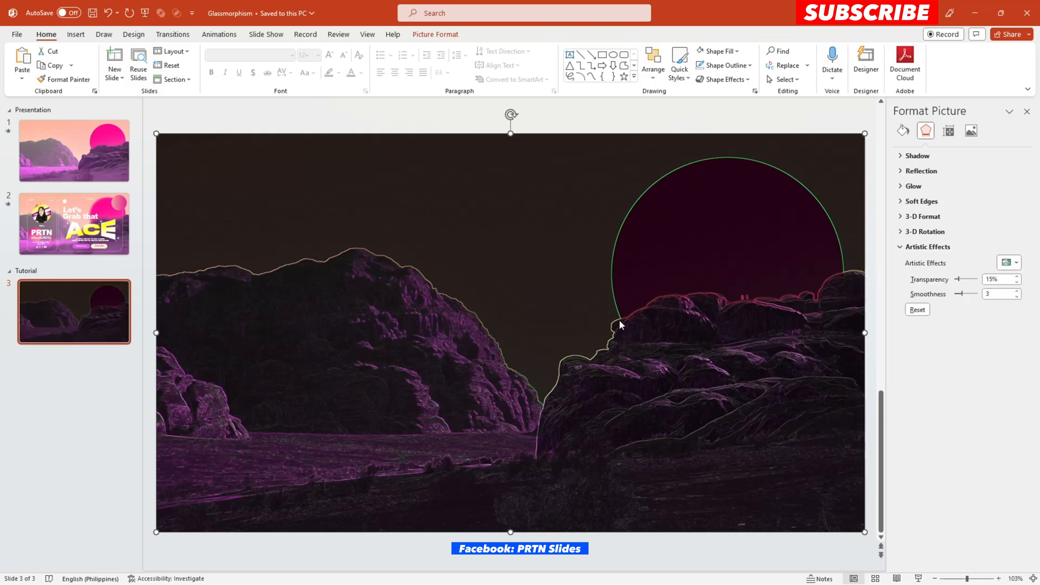
click(1009, 262)
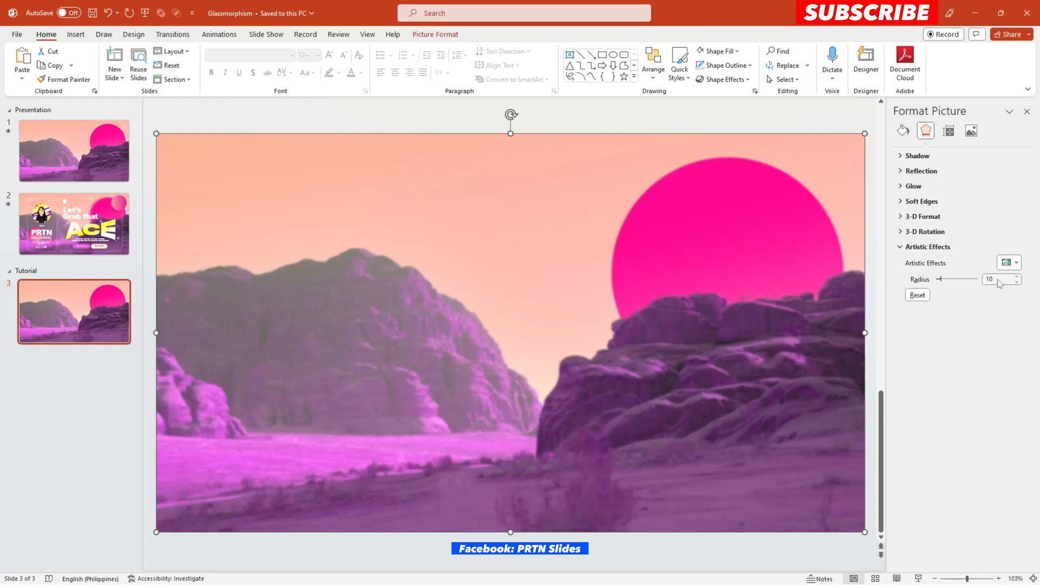
triple_click(994, 278)
text(80)
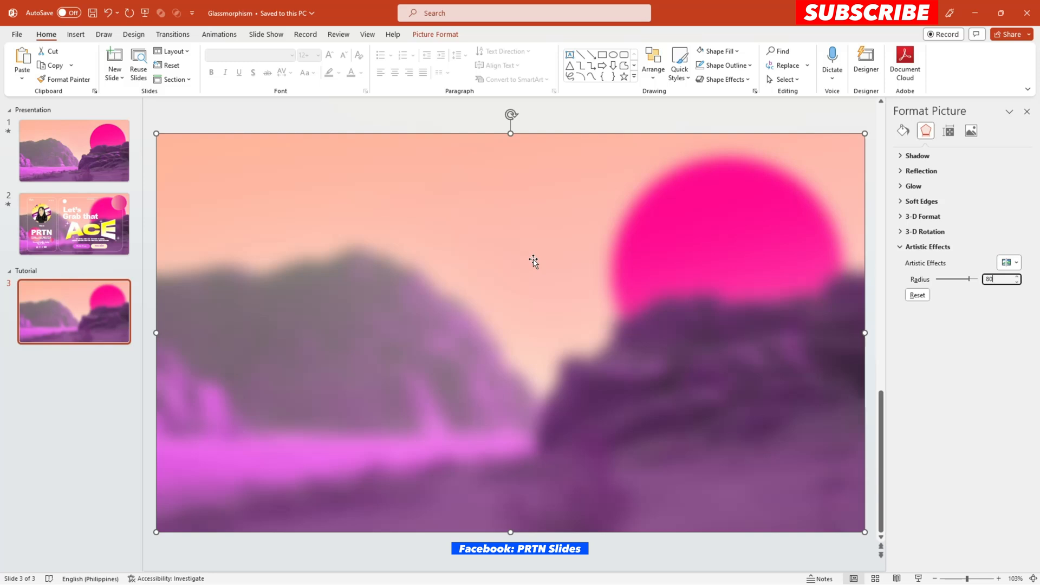
mouse_move(362, 316)
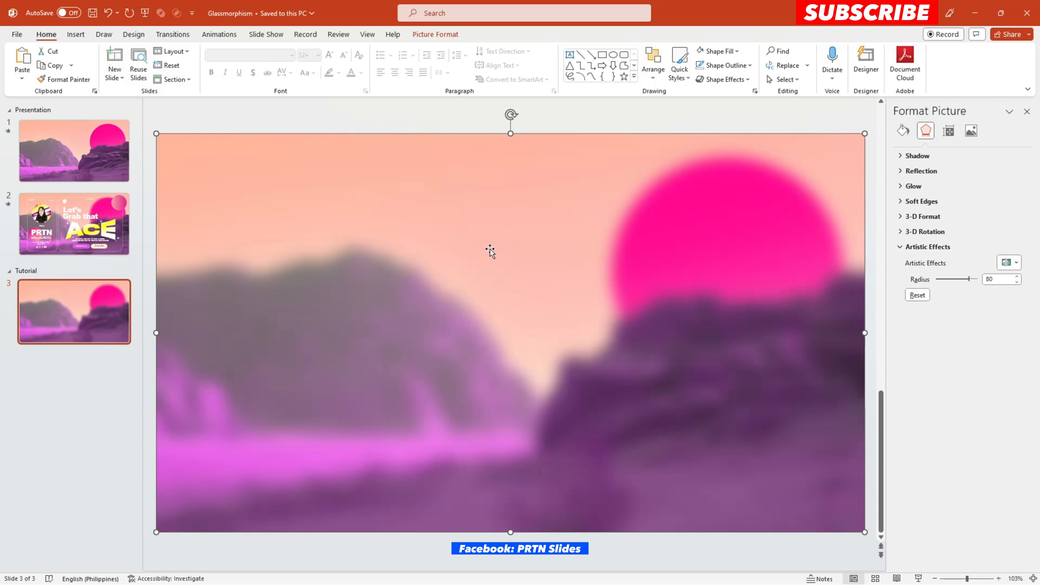
Step: Remove the artistic effect so the canyon picture is sharp again, trying a background picture fill
right_click(490, 250)
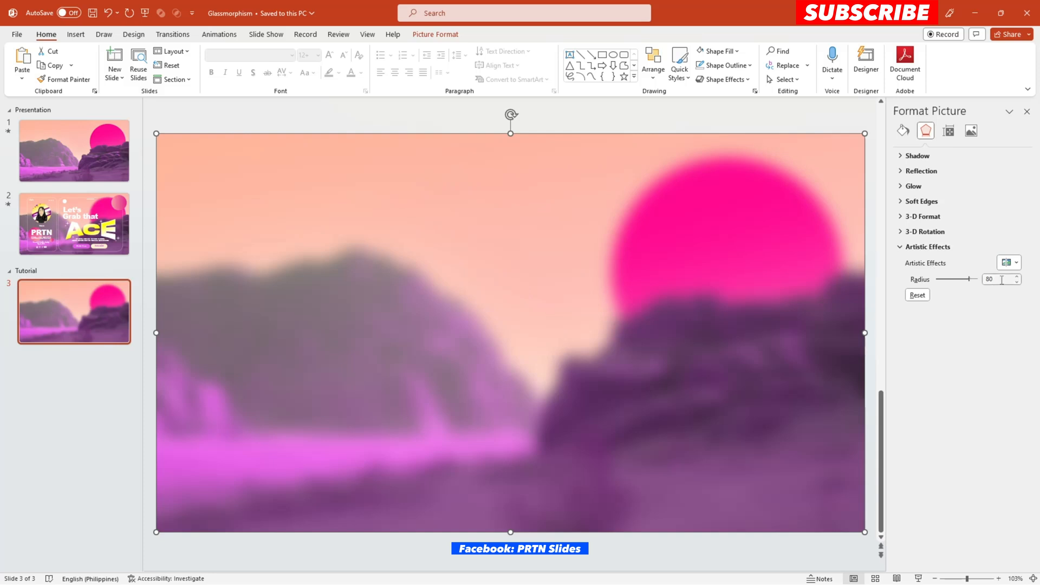
click(1014, 262)
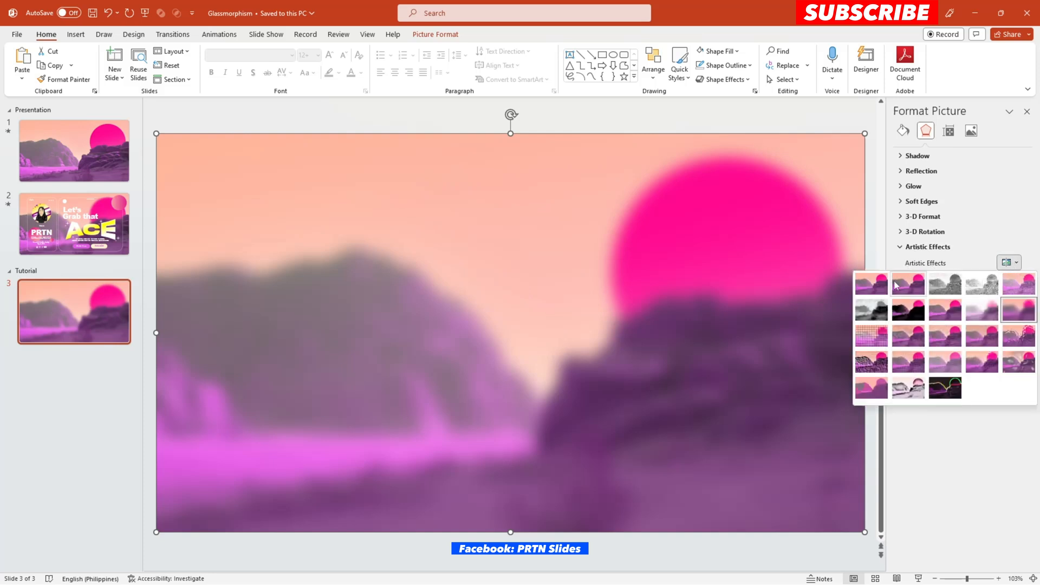
click(871, 284)
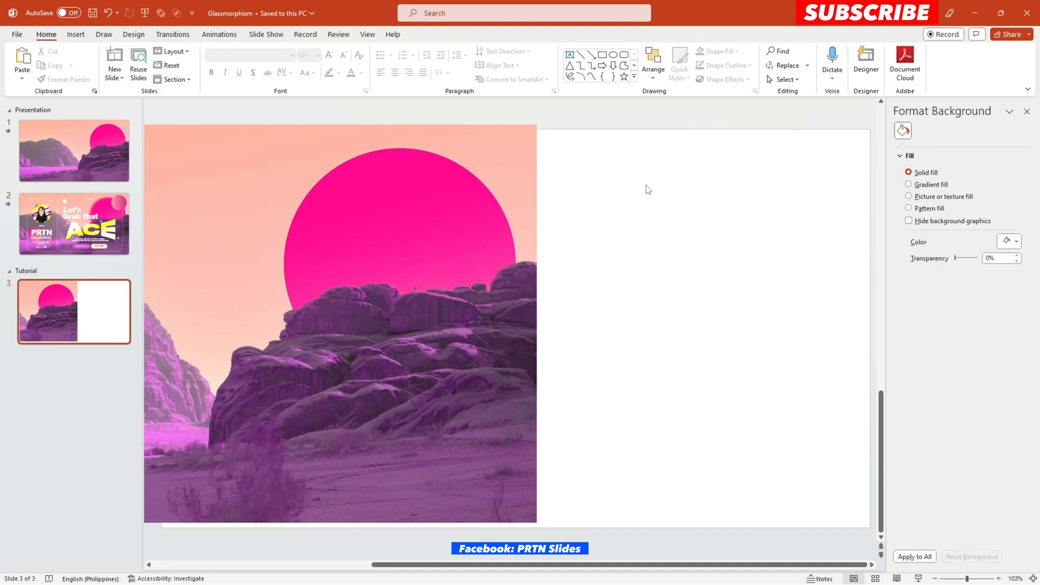
mouse_move(786, 211)
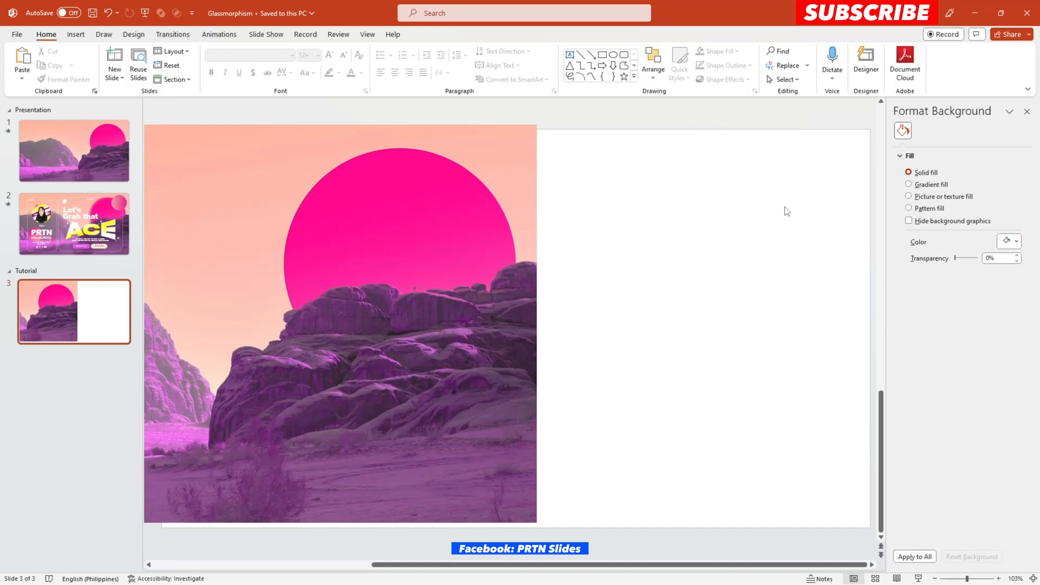
mouse_move(965, 127)
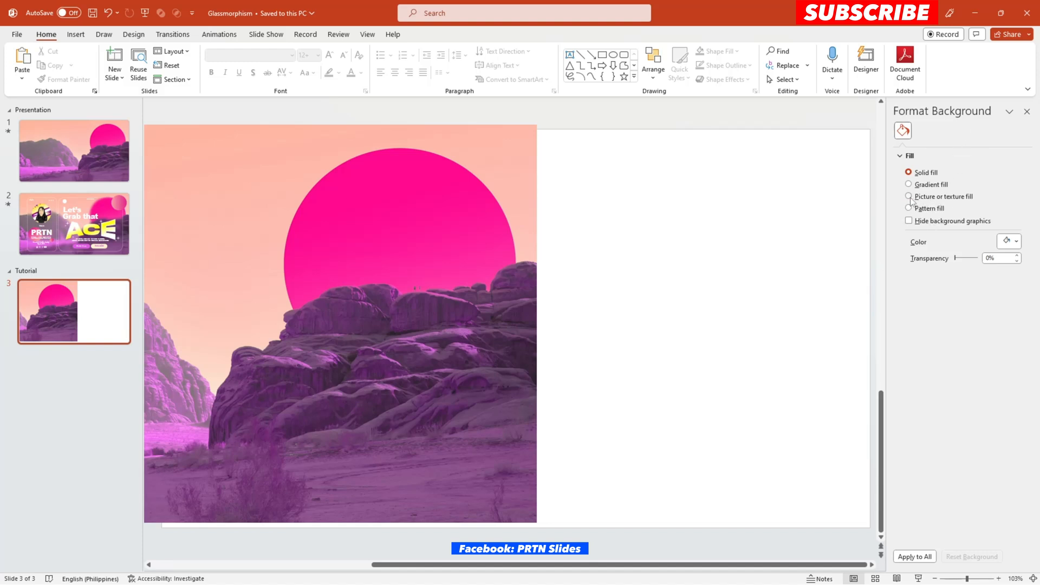
click(909, 196)
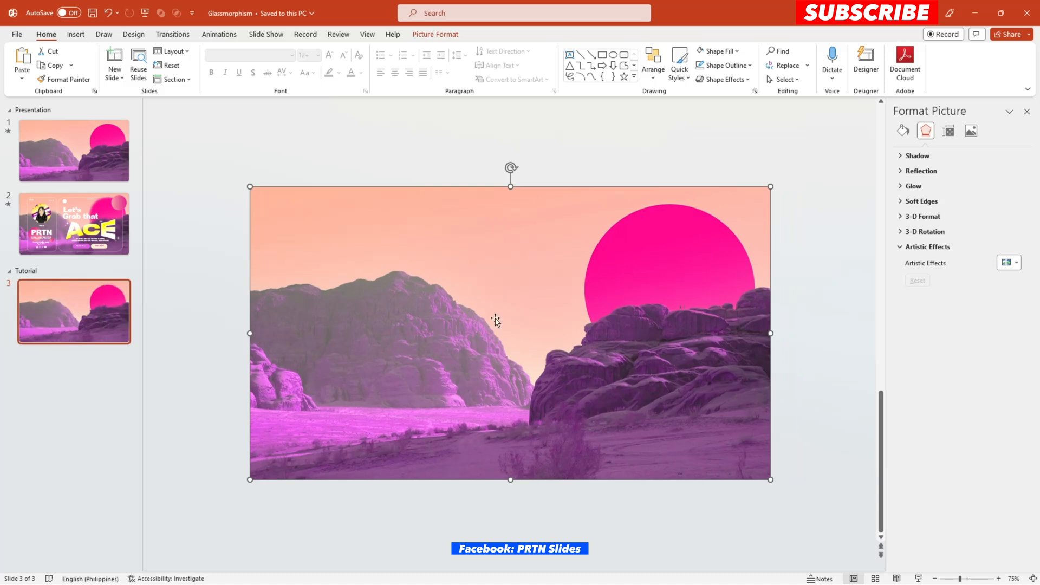
mouse_move(590, 165)
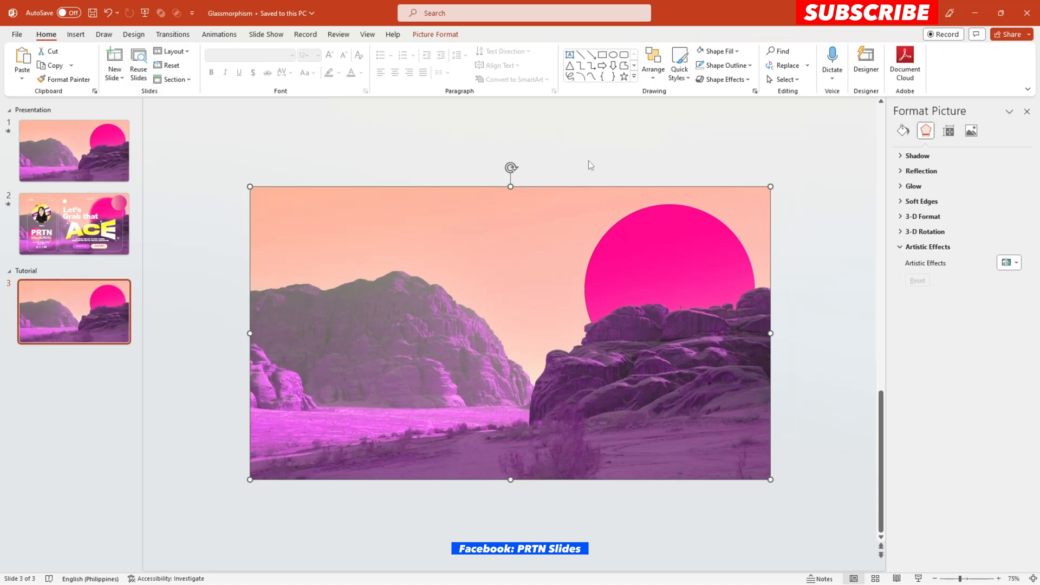
mouse_move(378, 275)
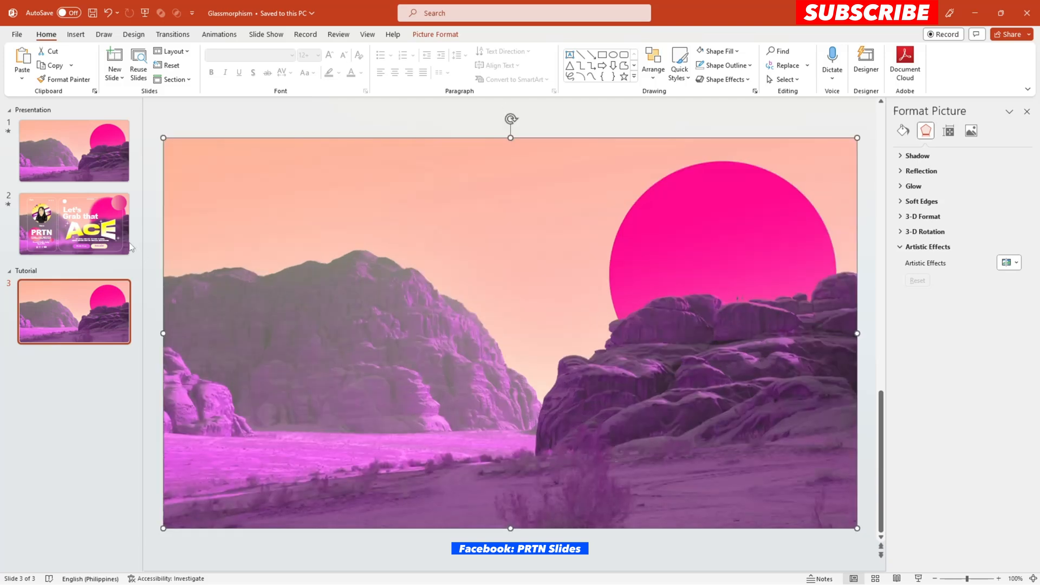
Step: Draw a narrow and a wide blue rounded rectangle side by side over the canyon picture
click(74, 224)
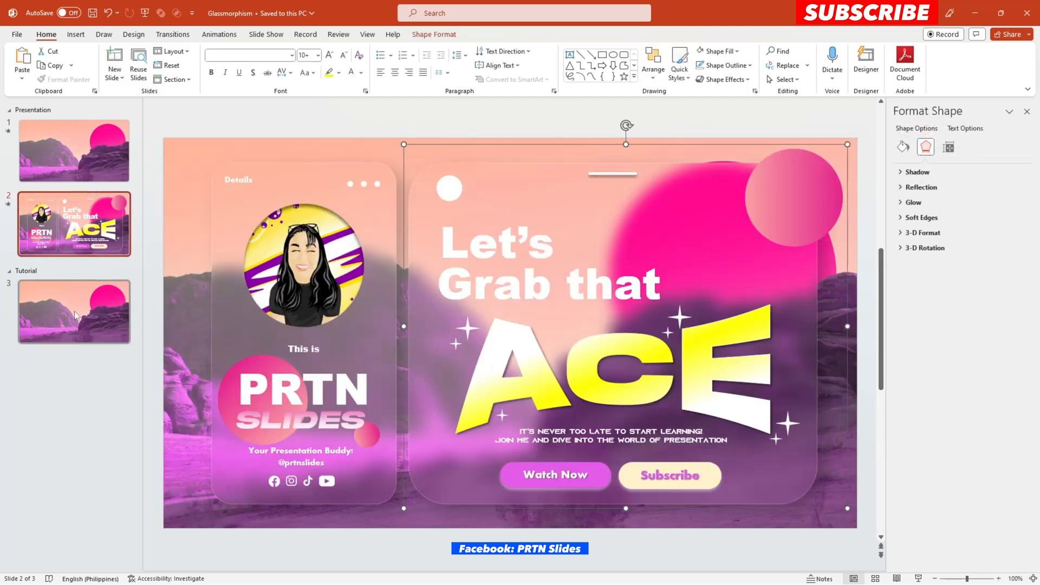
click(74, 312)
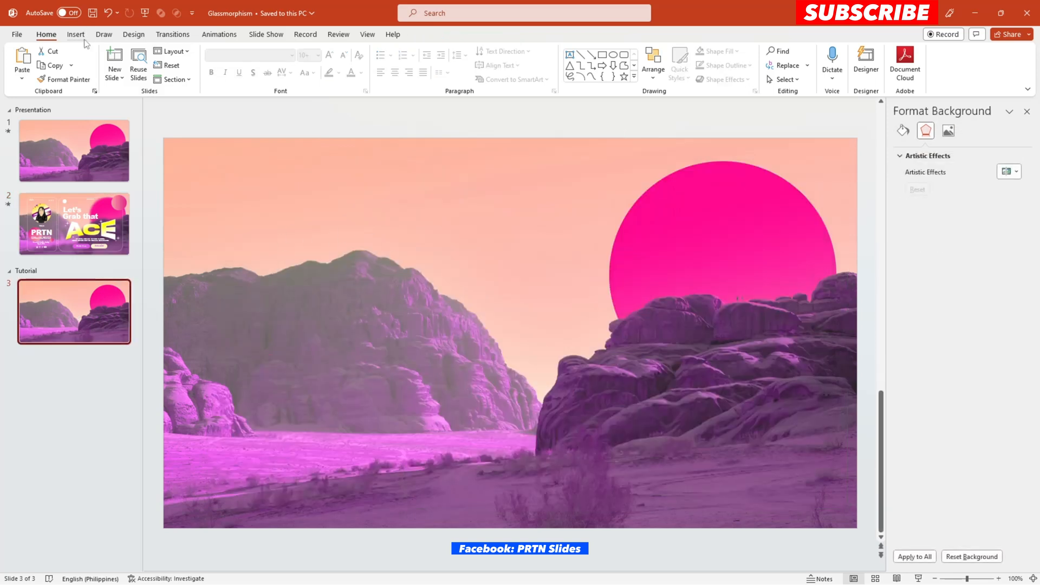
click(238, 63)
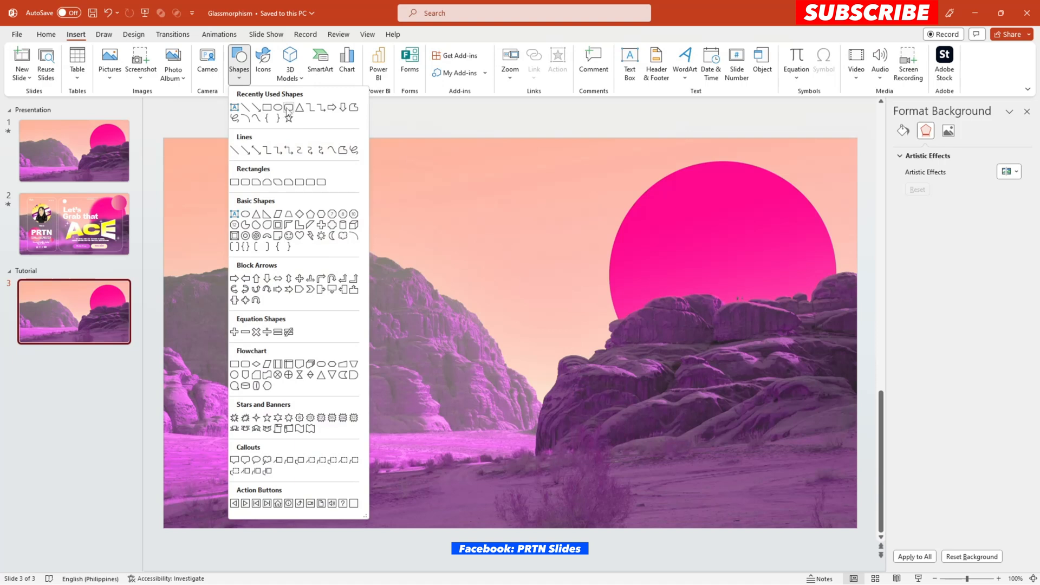
mouse_move(288, 106)
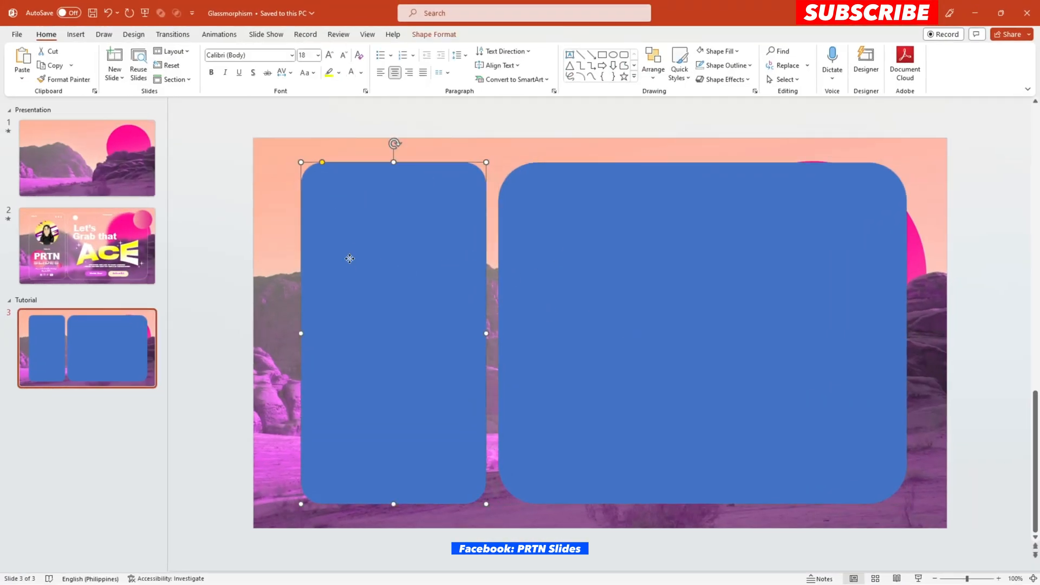
mouse_move(354, 261)
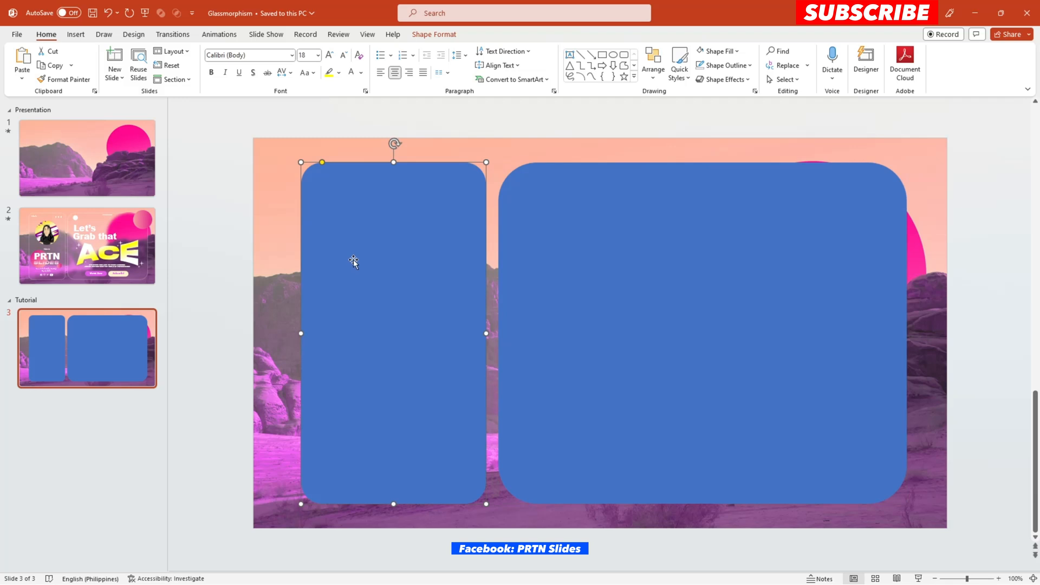
click(668, 221)
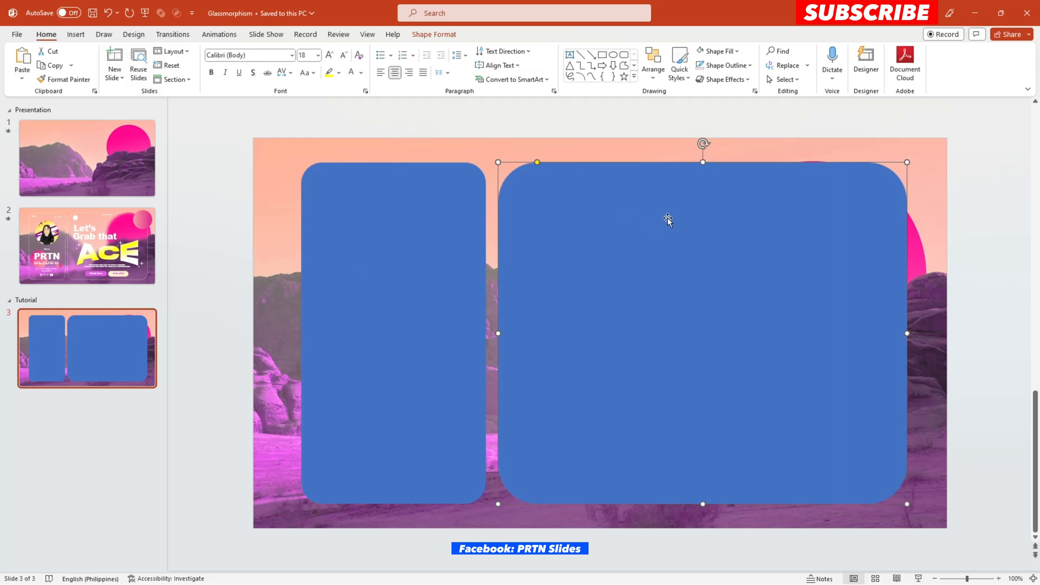
mouse_move(462, 221)
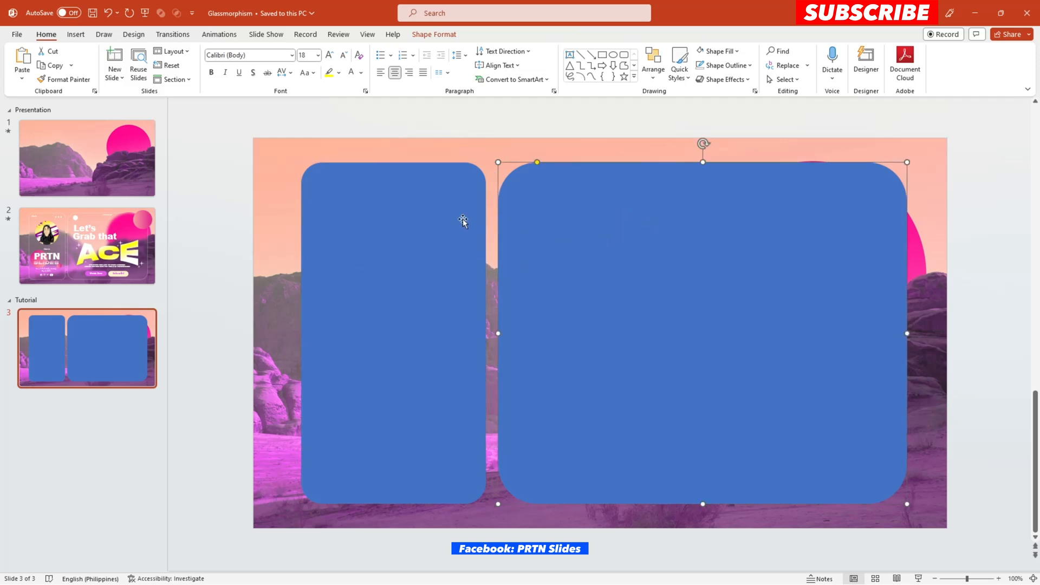
mouse_move(431, 212)
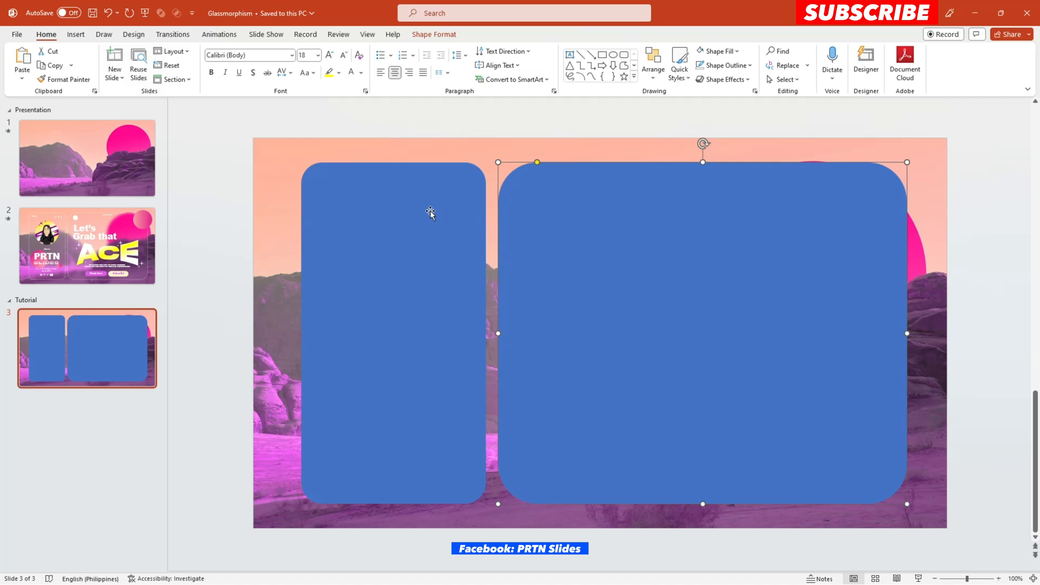
mouse_move(378, 257)
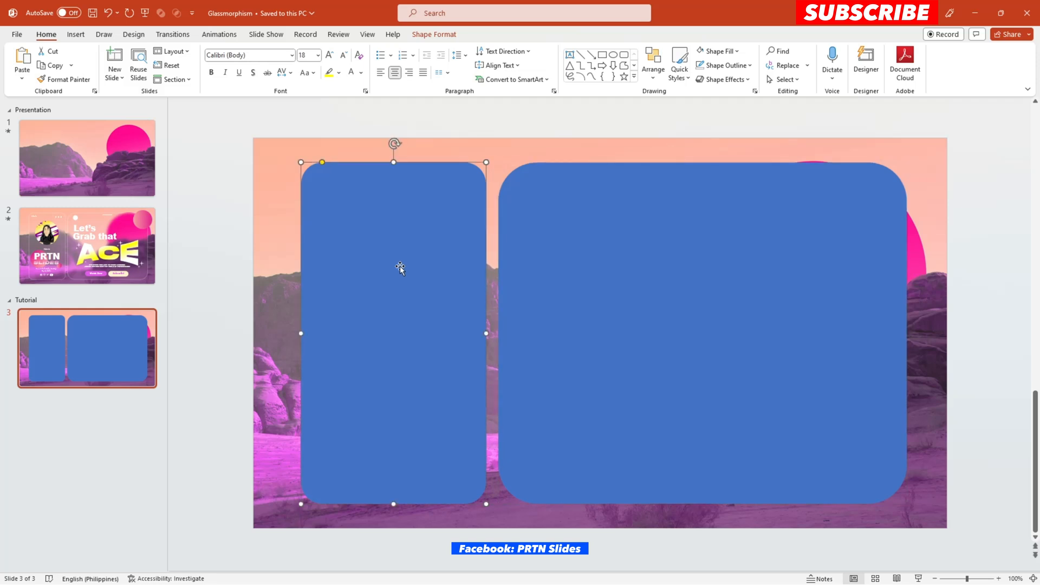
mouse_move(378, 263)
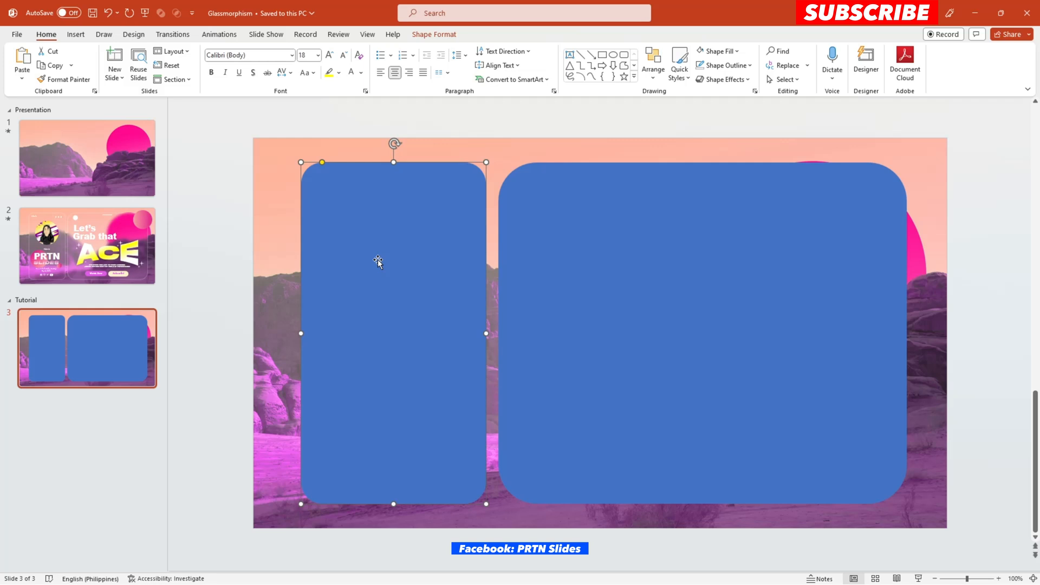
Step: Fill both selected cards with Slide background fill so they look like frosted glass
click(663, 331)
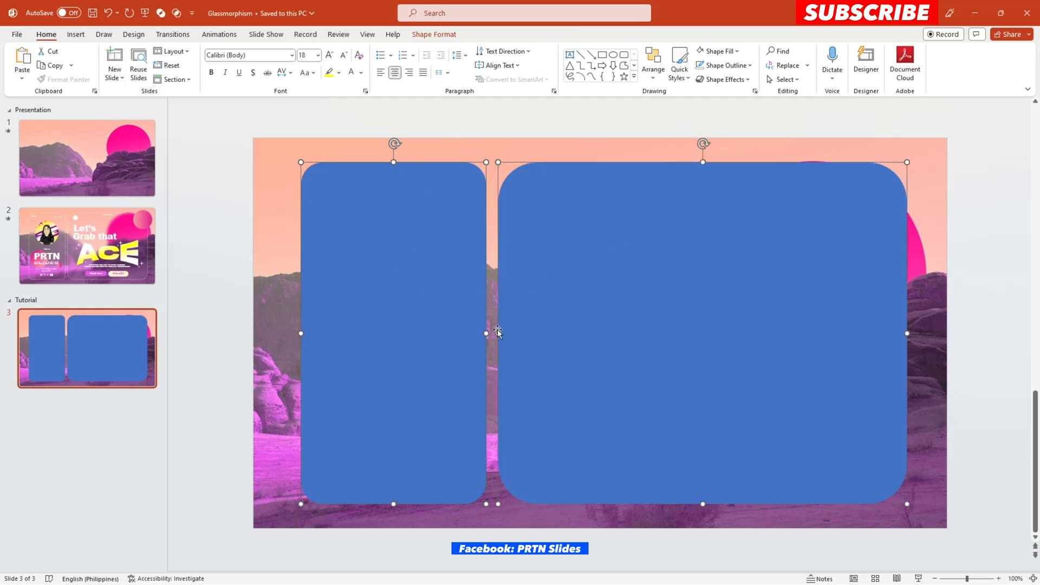
right_click(497, 332)
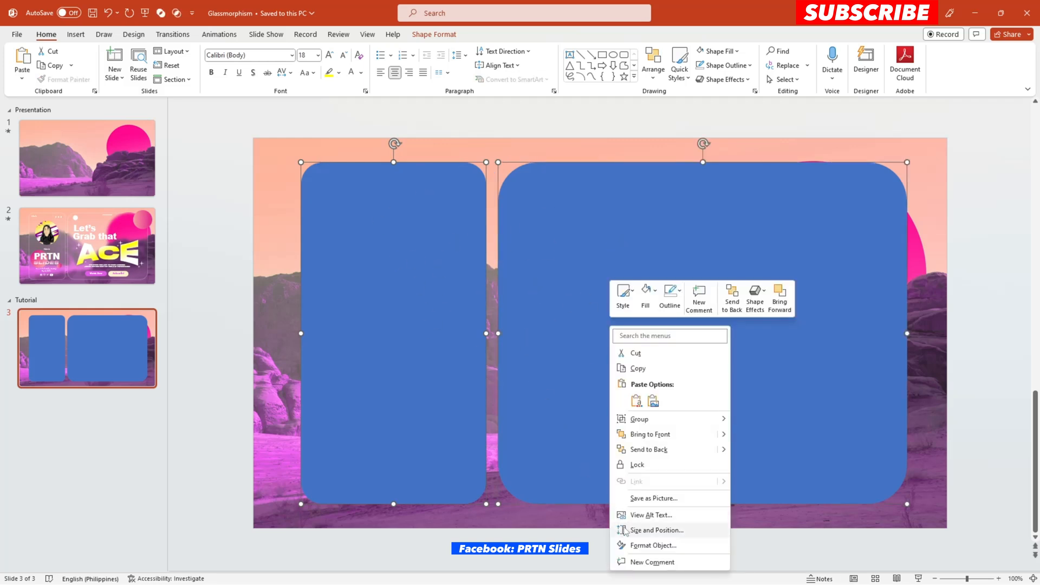
mouse_move(652, 546)
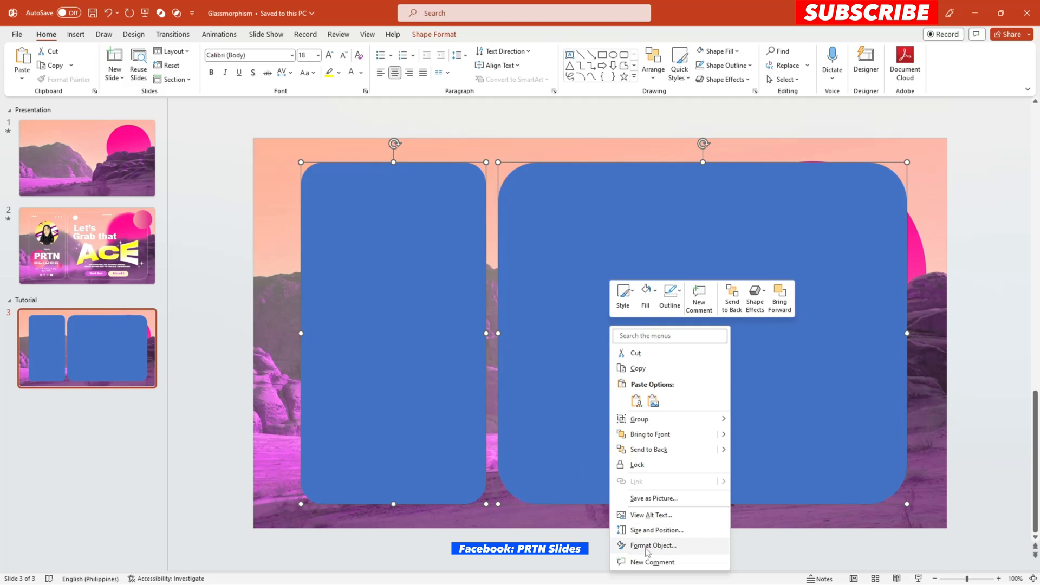
click(651, 545)
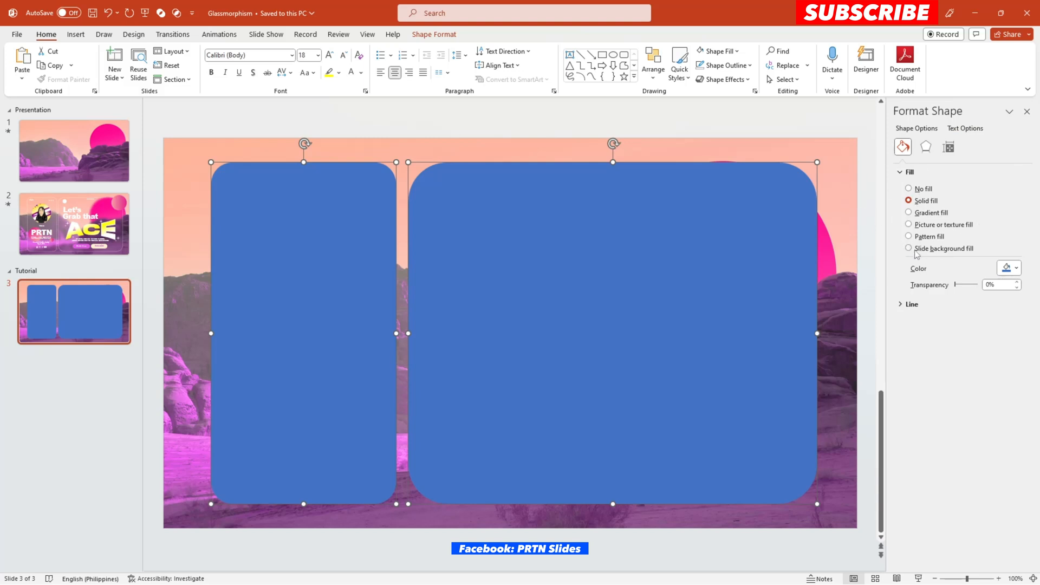
mouse_move(918, 256)
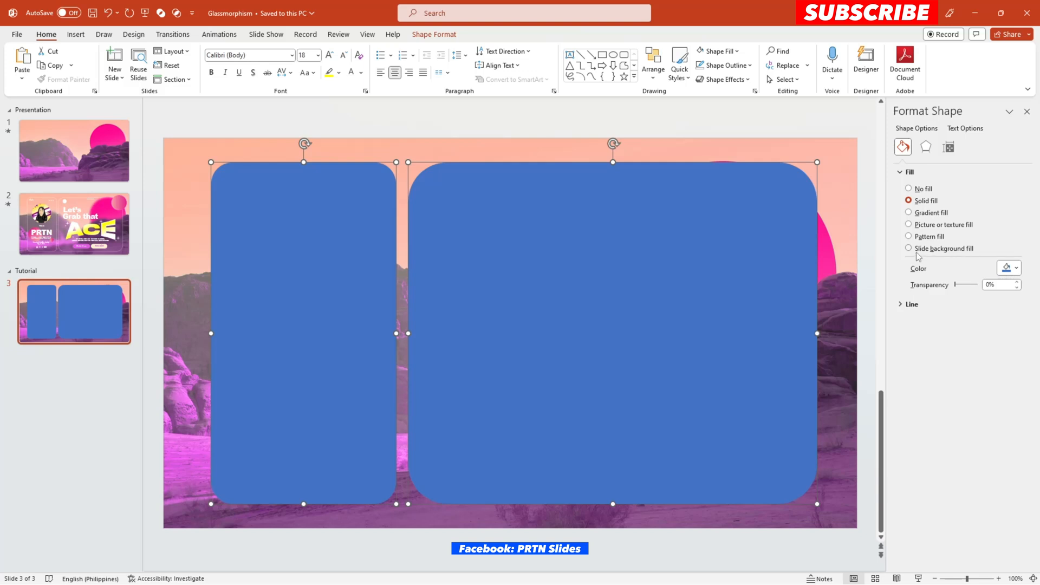
click(909, 249)
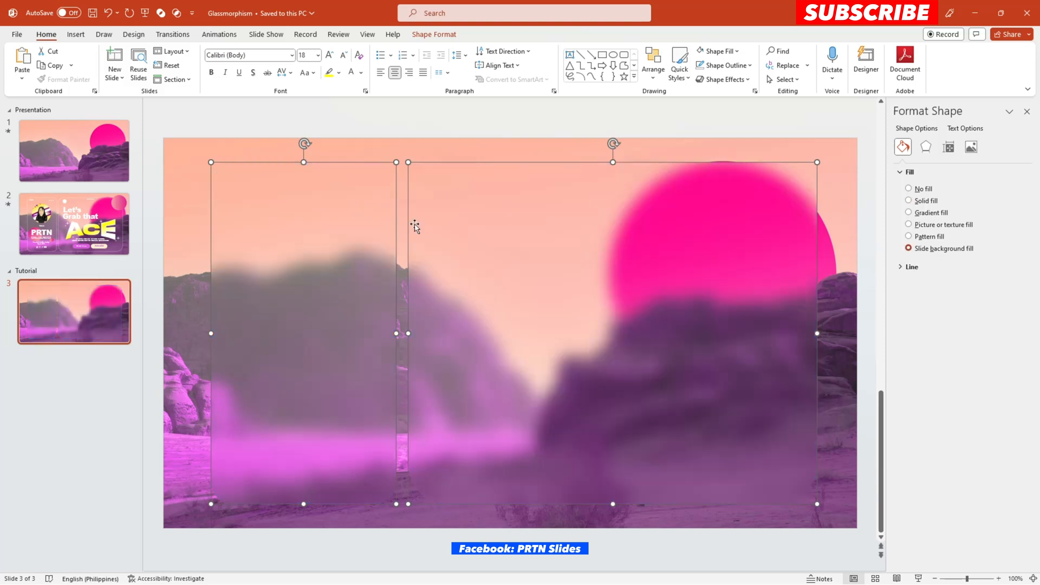
mouse_move(364, 221)
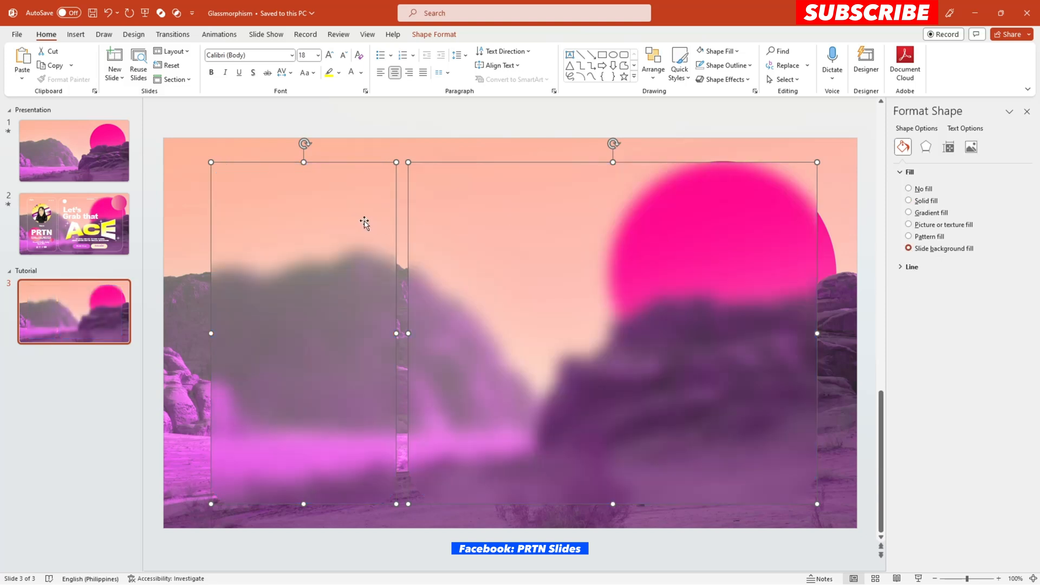
mouse_move(647, 242)
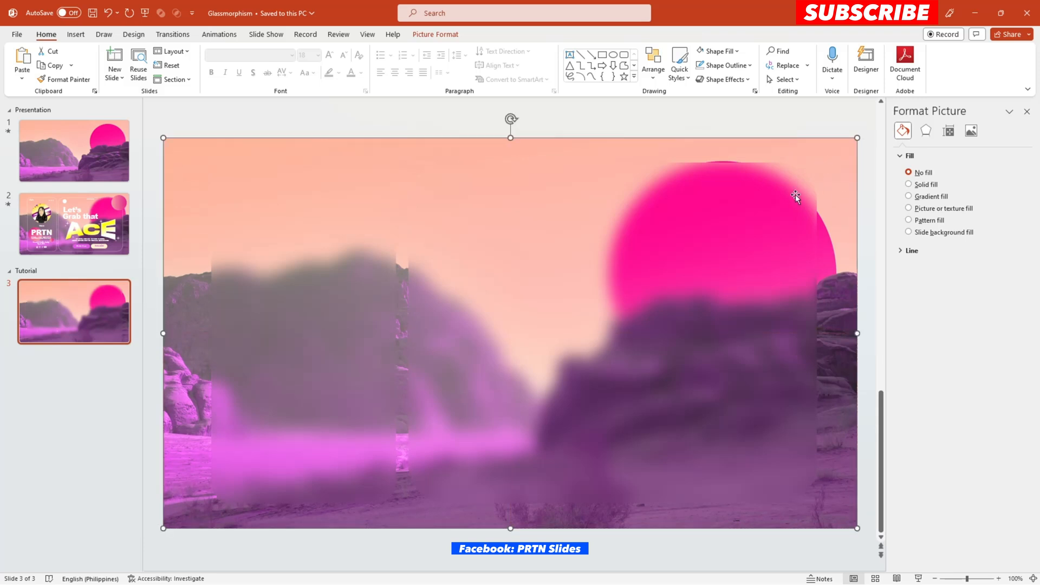
click(303, 285)
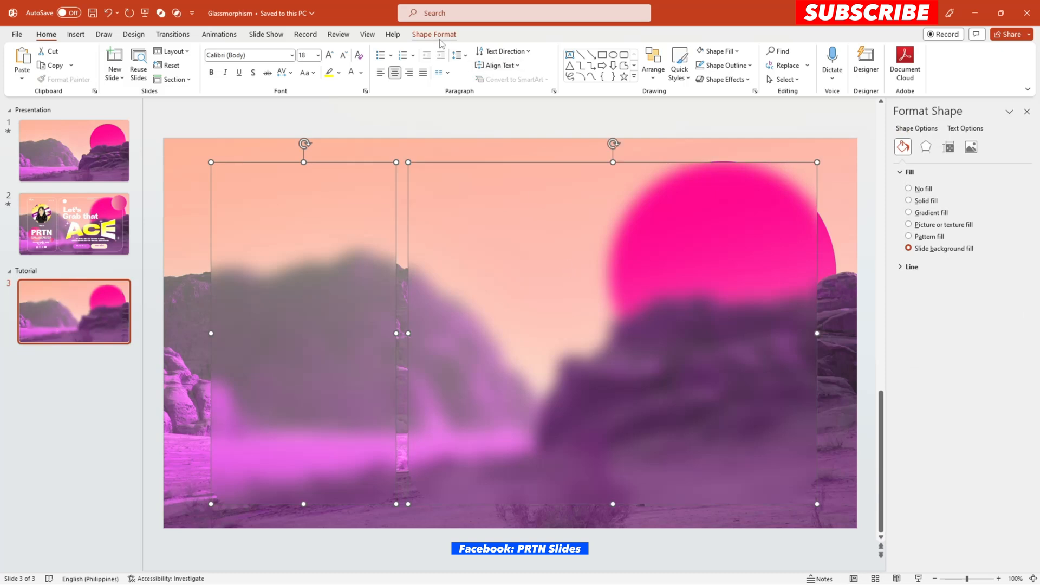
Step: Outline both cards in white at 75% transparency and 1 pt width
click(419, 65)
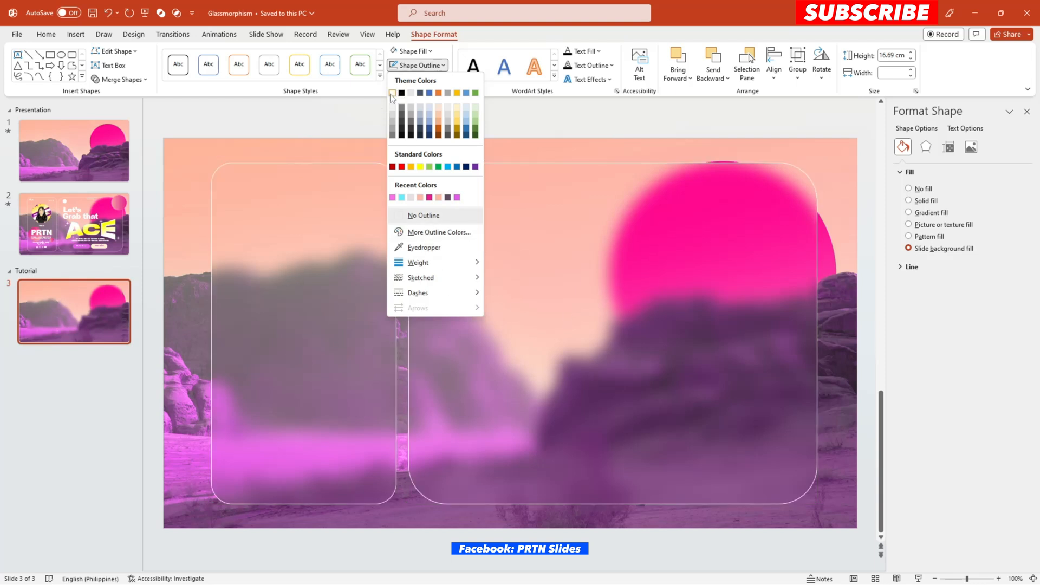
click(423, 215)
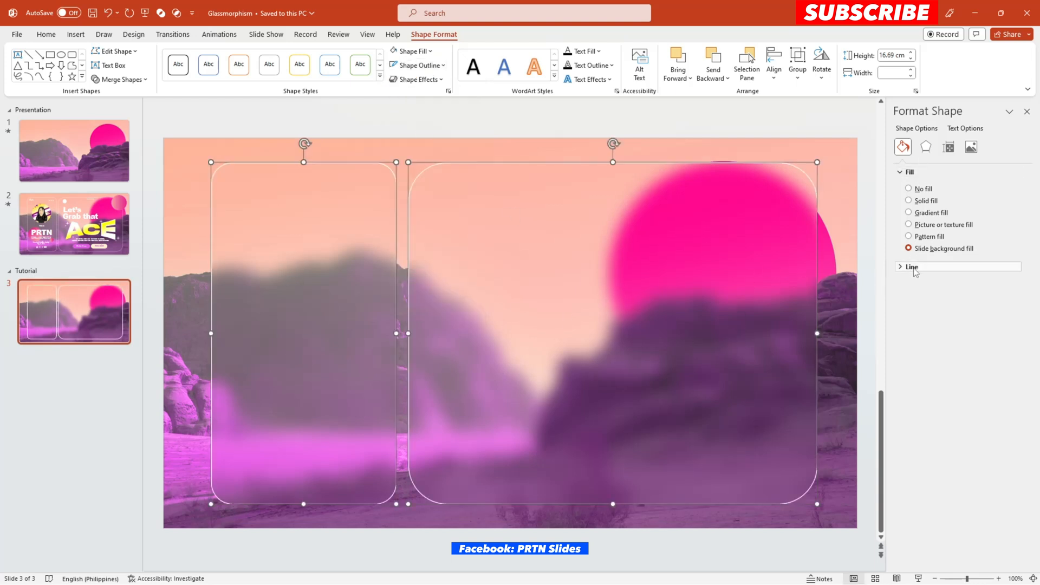
click(911, 266)
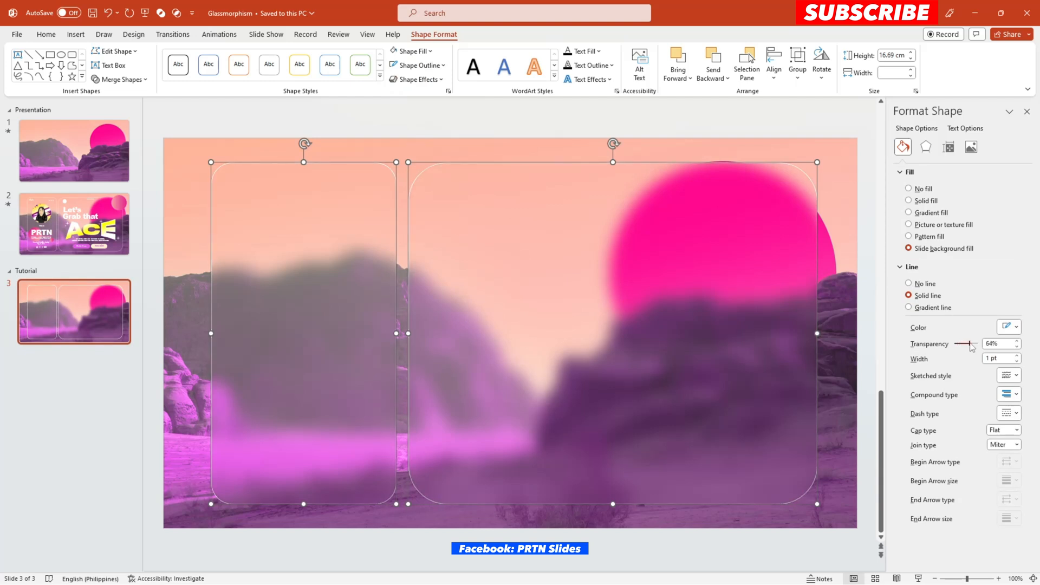
click(1014, 341)
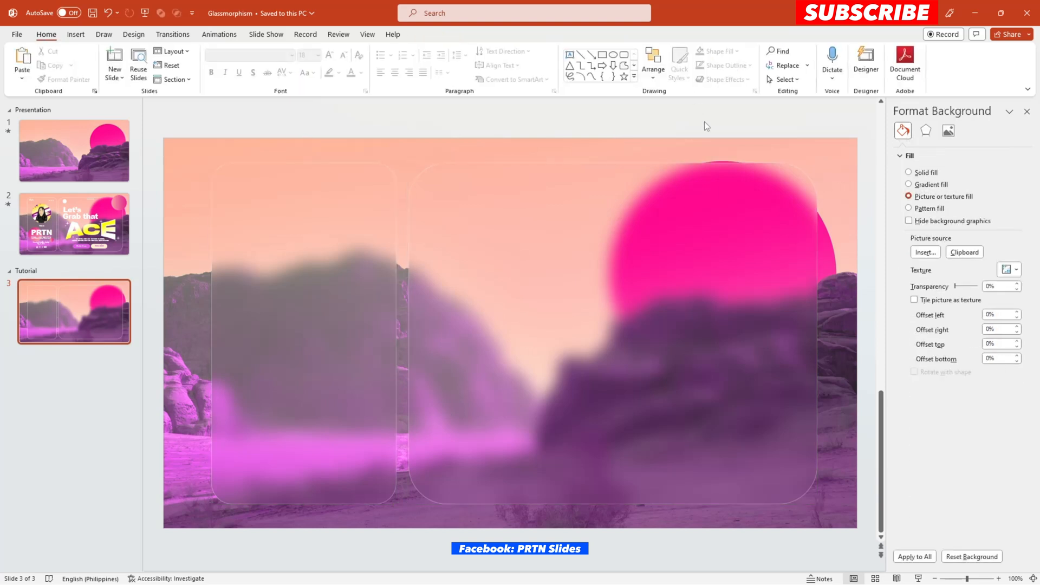
mouse_move(503, 201)
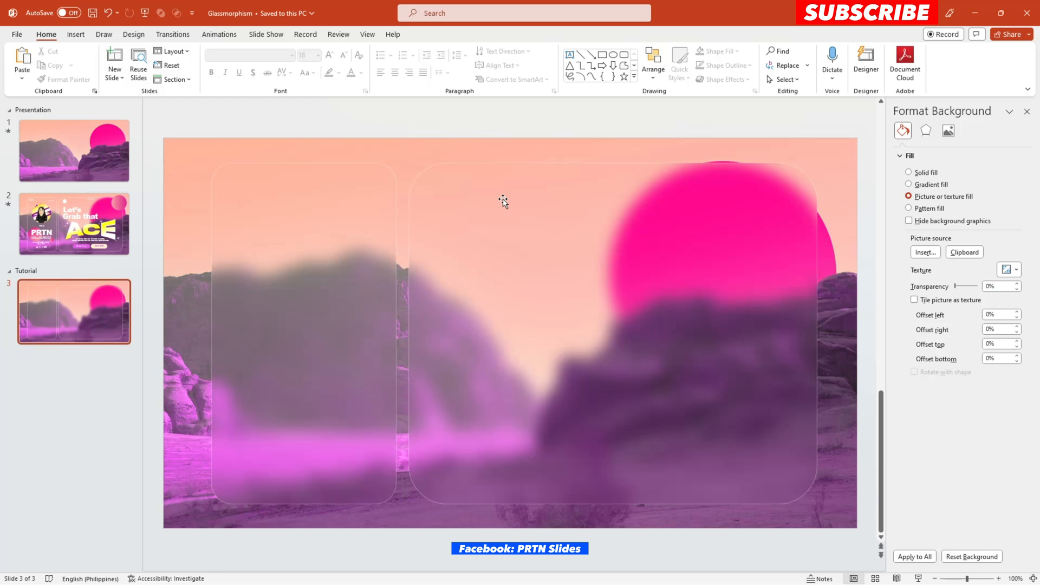
mouse_move(473, 264)
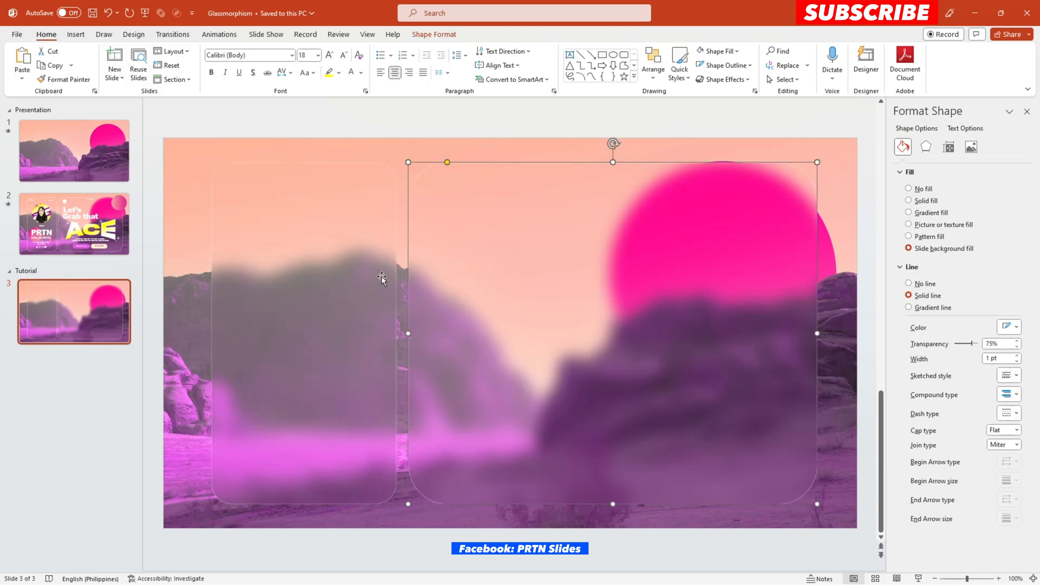
mouse_move(456, 284)
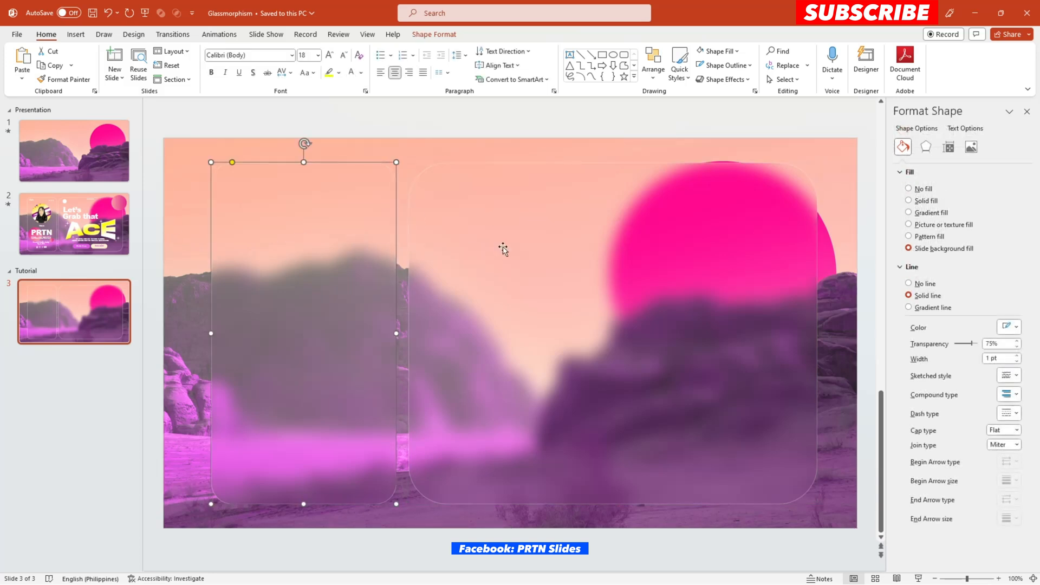
mouse_move(370, 194)
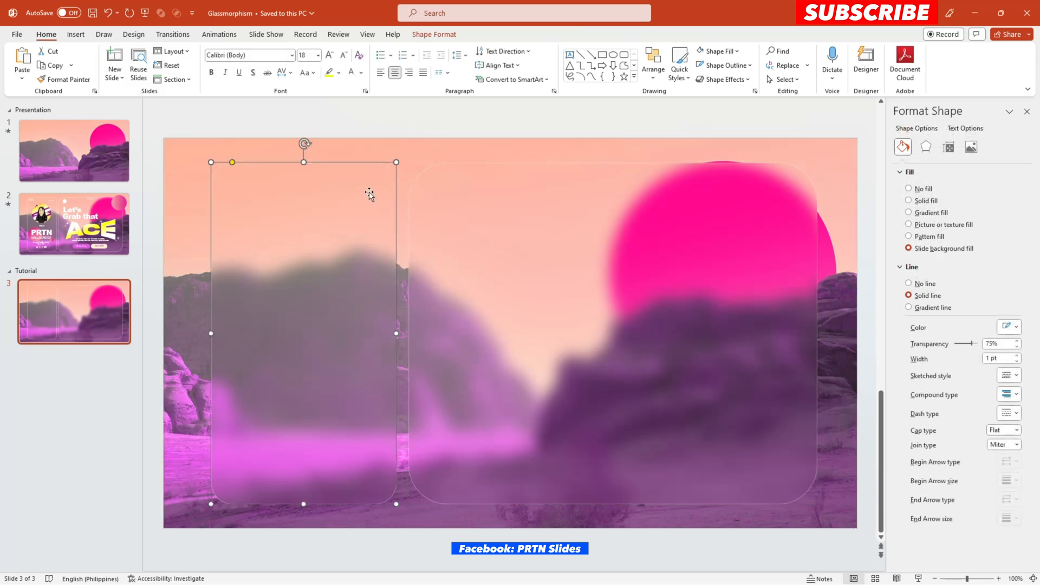
mouse_move(353, 252)
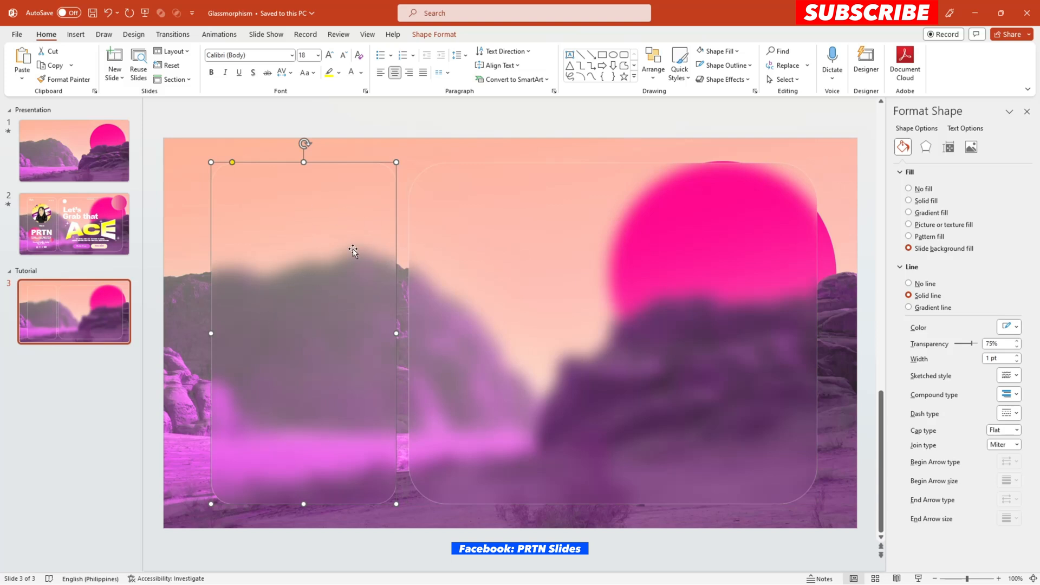
Step: Give the left card an Outer Offset Bottom Right shadow at 75% transparency and blur 30
click(925, 147)
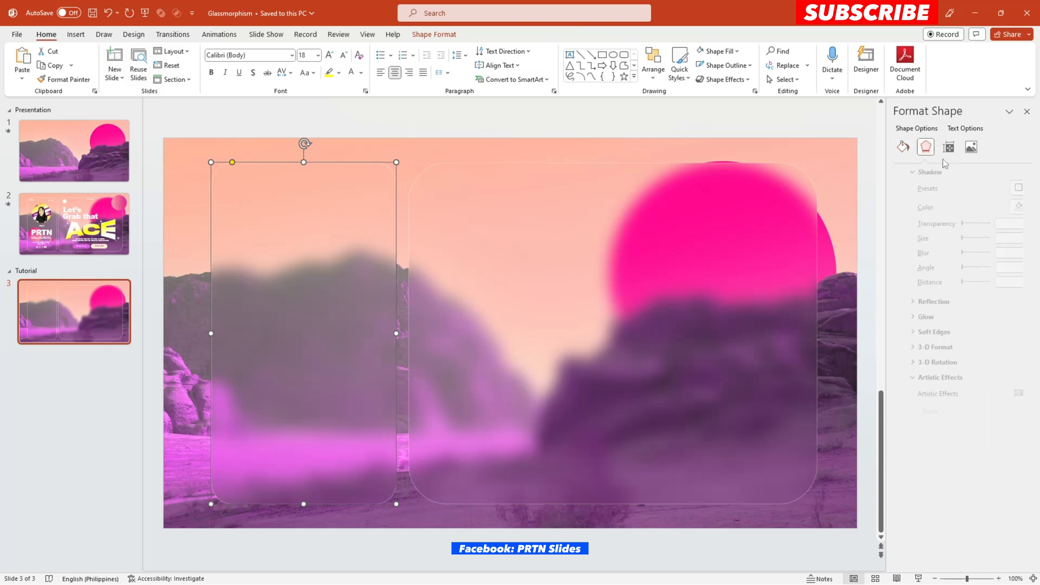
click(1009, 188)
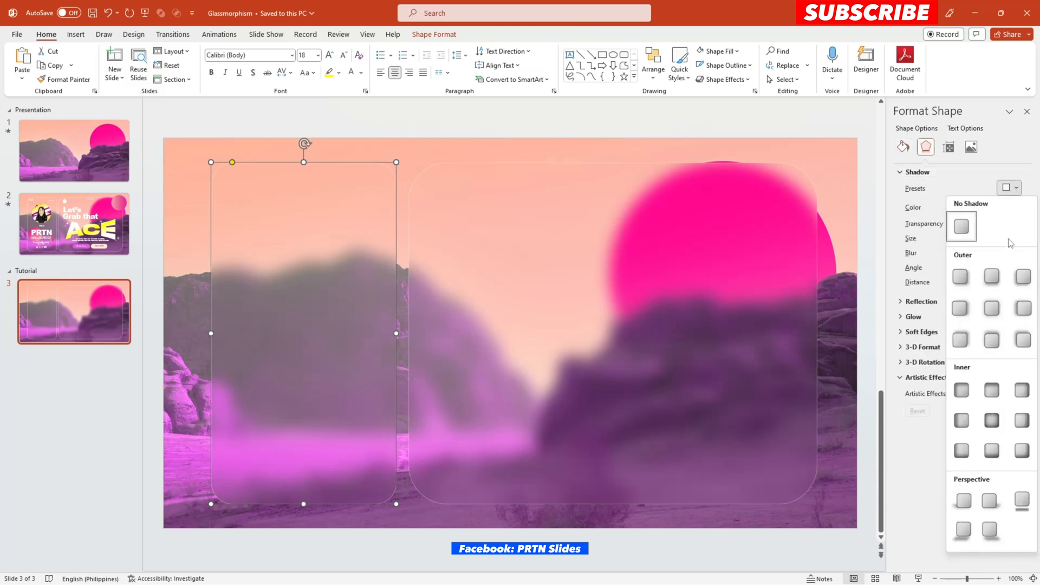
mouse_move(961, 277)
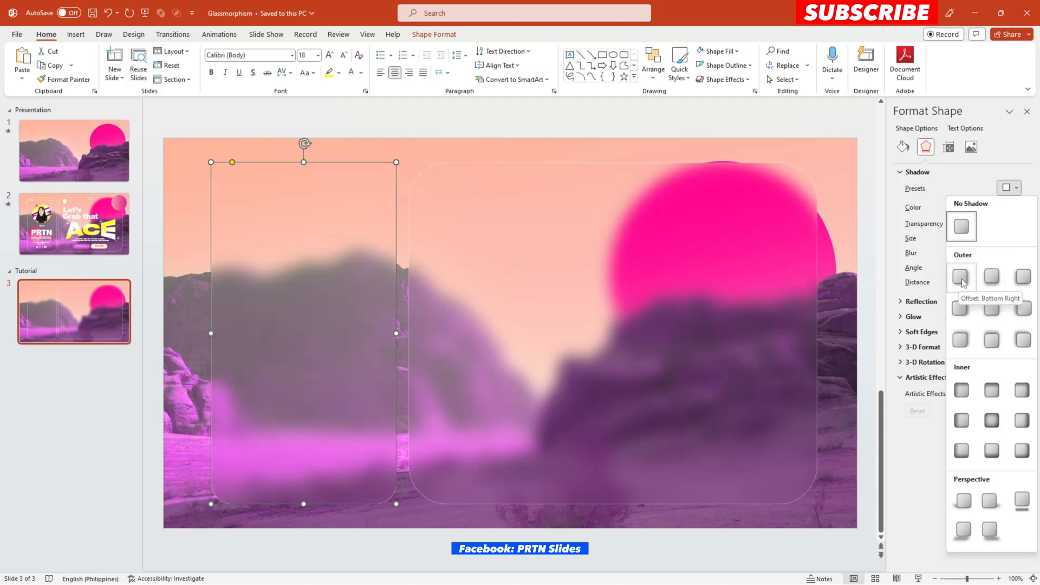
click(961, 277)
text(30)
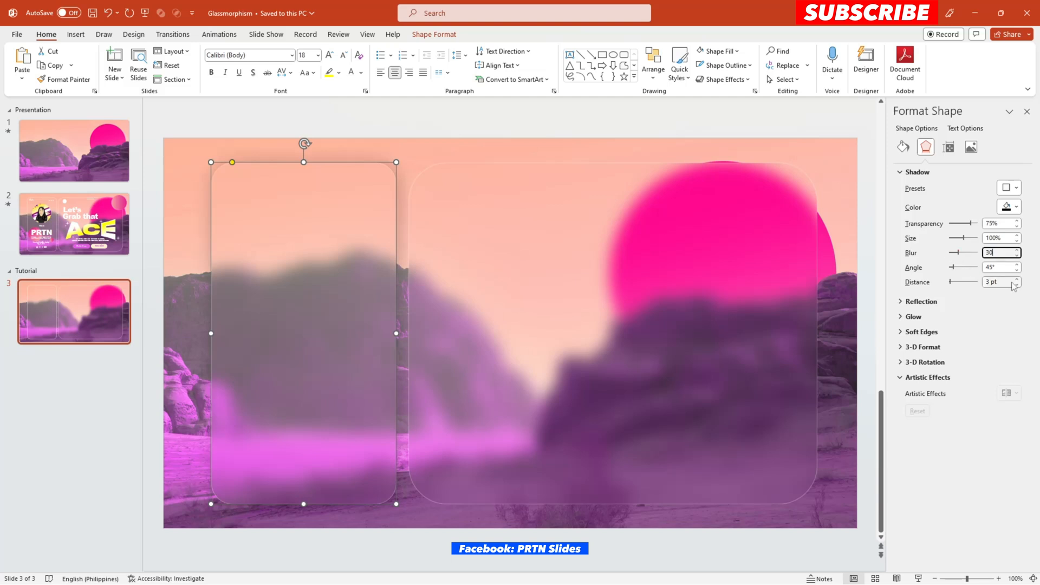
triple_click(995, 281)
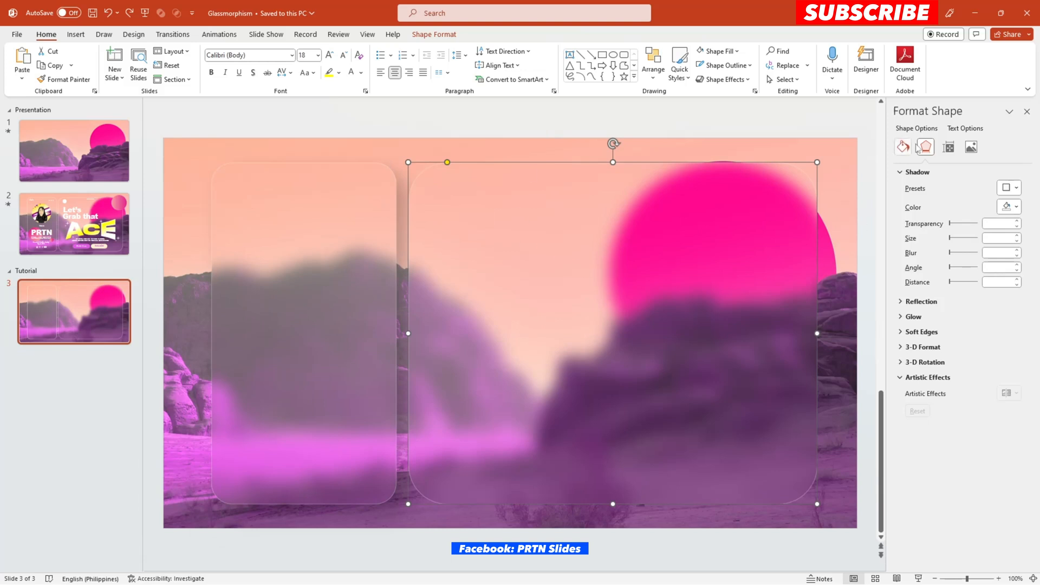
Step: Give the wide card the same outer shadow at 75% transparency with raised blur
click(1008, 189)
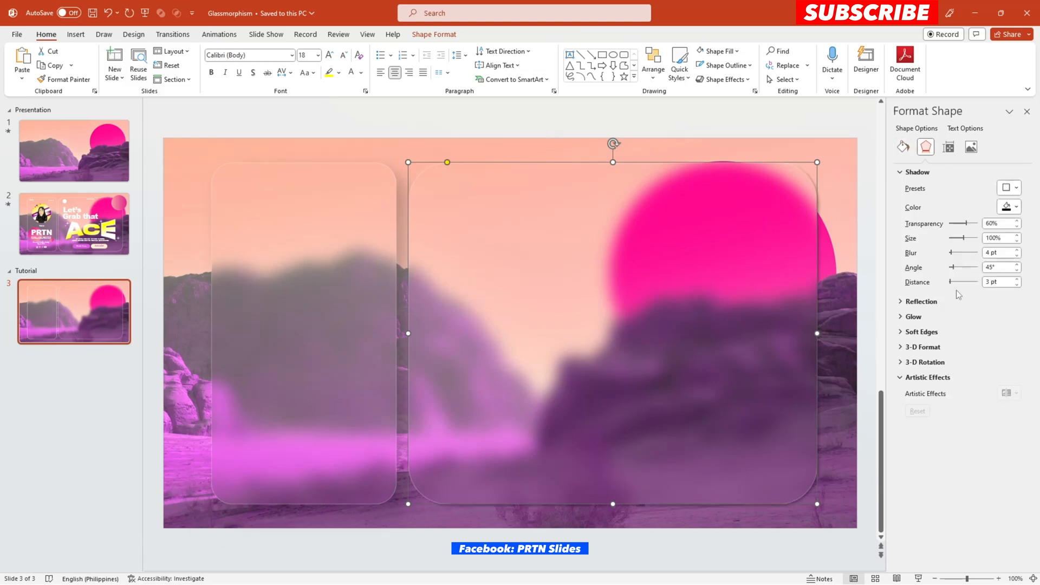
triple_click(995, 224)
text(75)
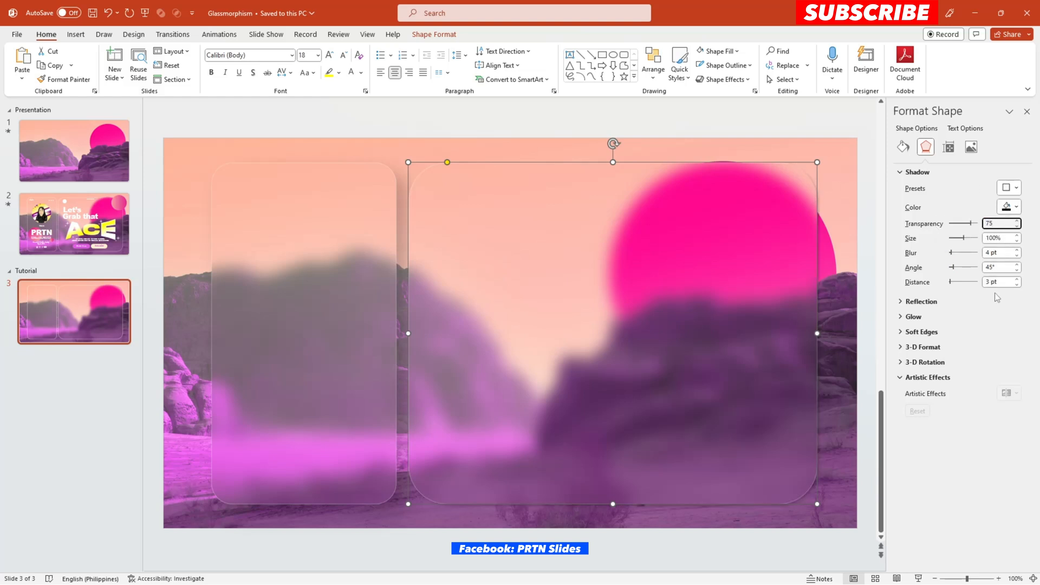
triple_click(995, 253)
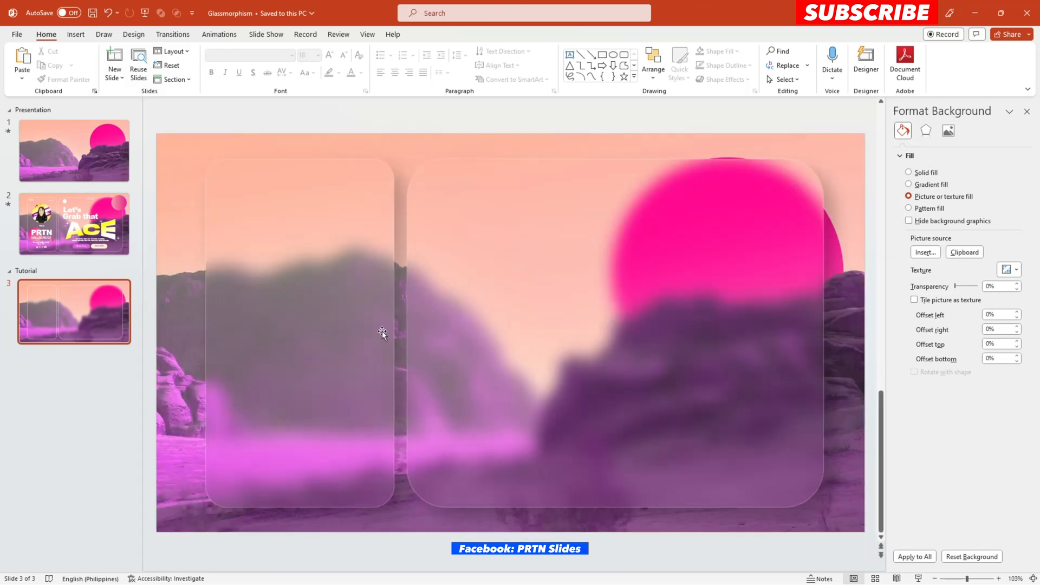
click(617, 301)
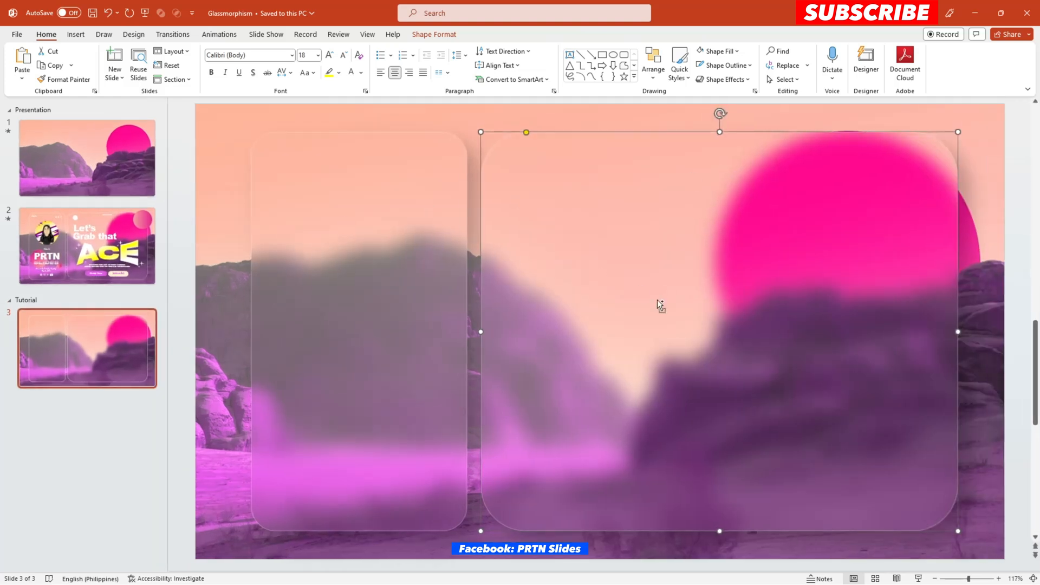
mouse_move(685, 325)
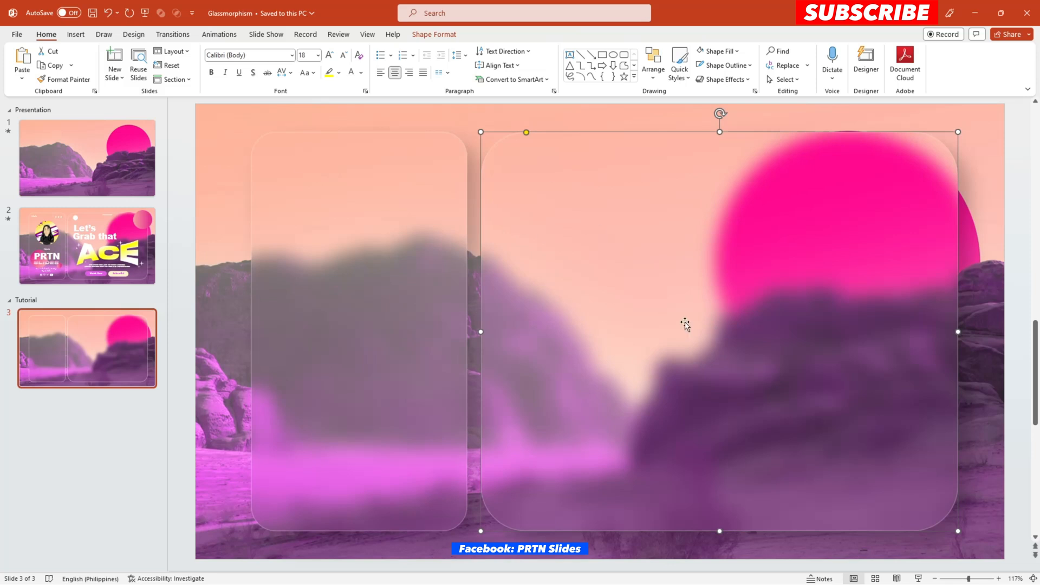
mouse_move(355, 194)
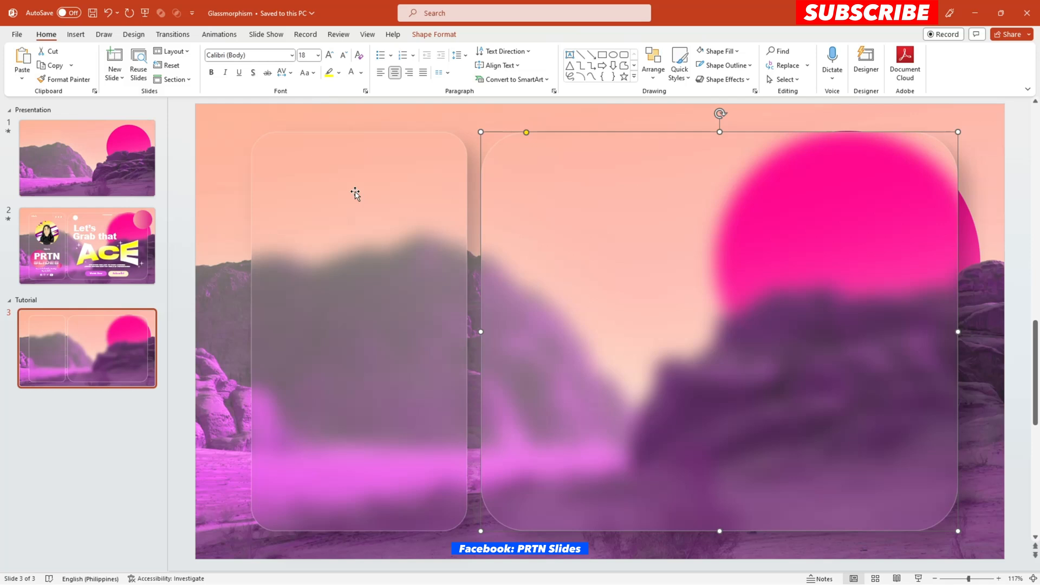
Step: Paste the Details profile panel and "Let's Grab that ACE" hero onto the frosted cards
click(86, 245)
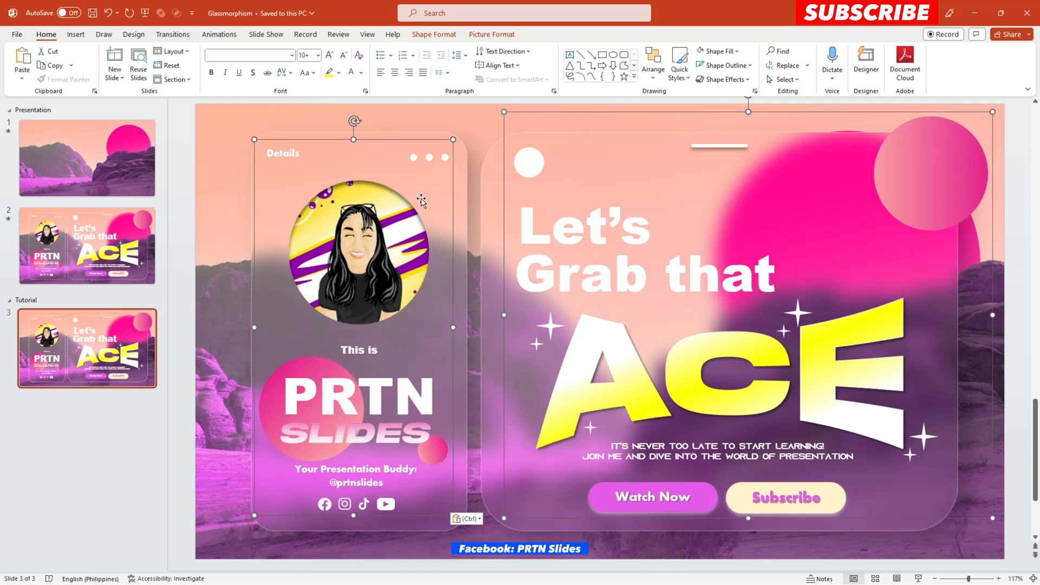
mouse_move(468, 210)
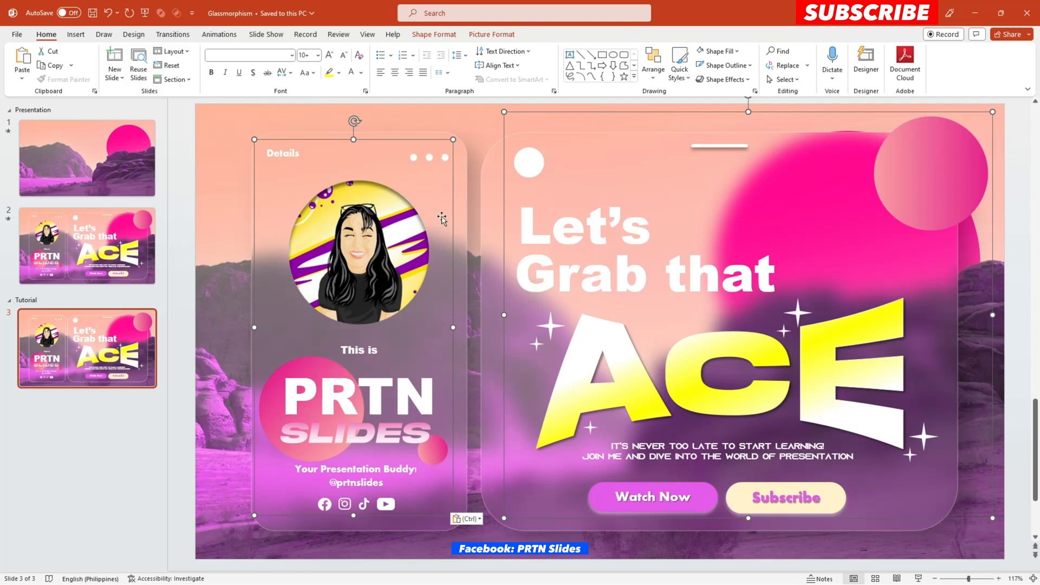
mouse_move(442, 214)
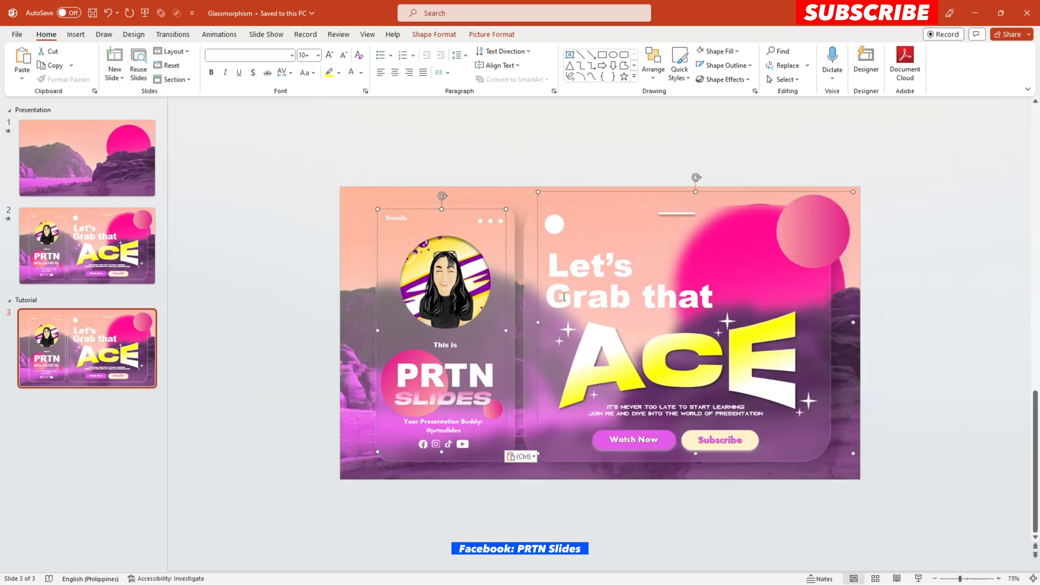
click(266, 122)
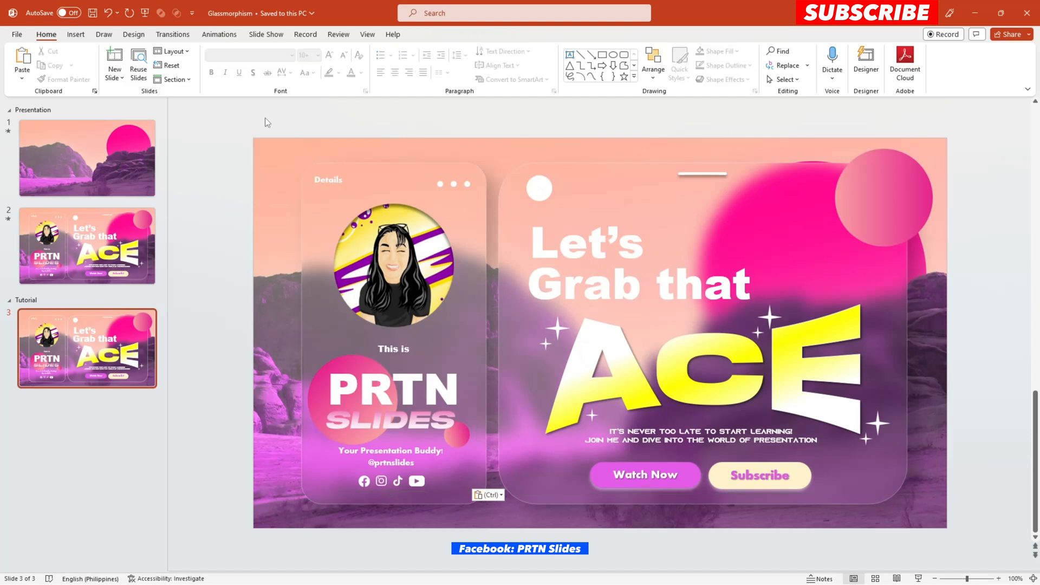
click(637, 266)
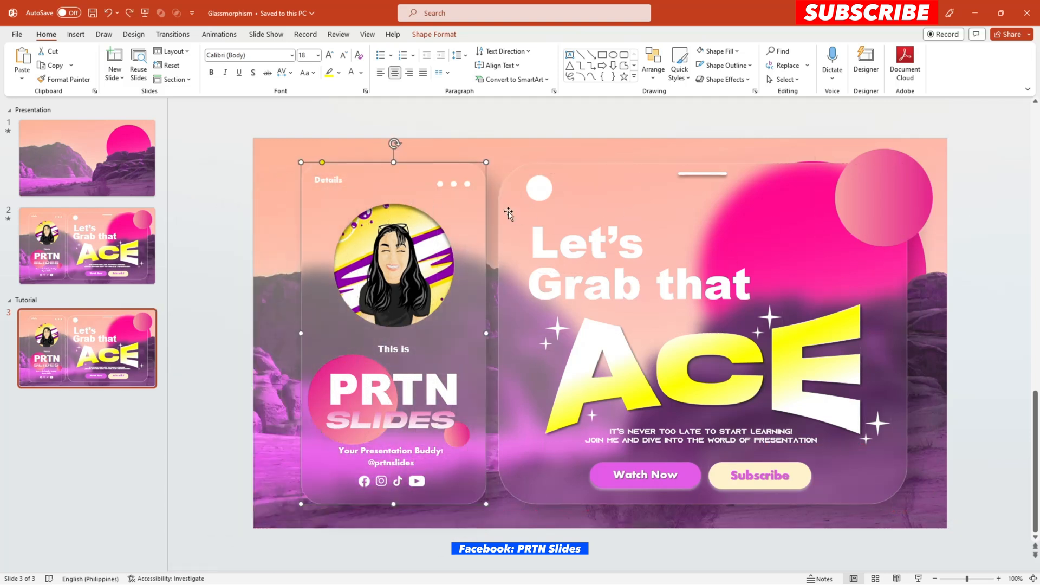
Step: Duplicate the finished slide 3 to create an identical fourth slide
click(87, 157)
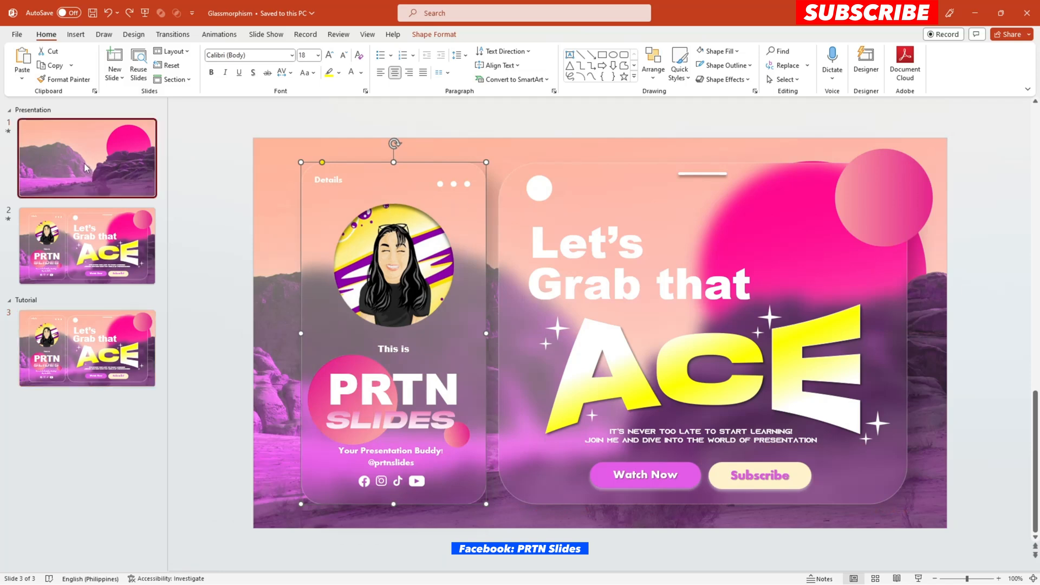
click(87, 245)
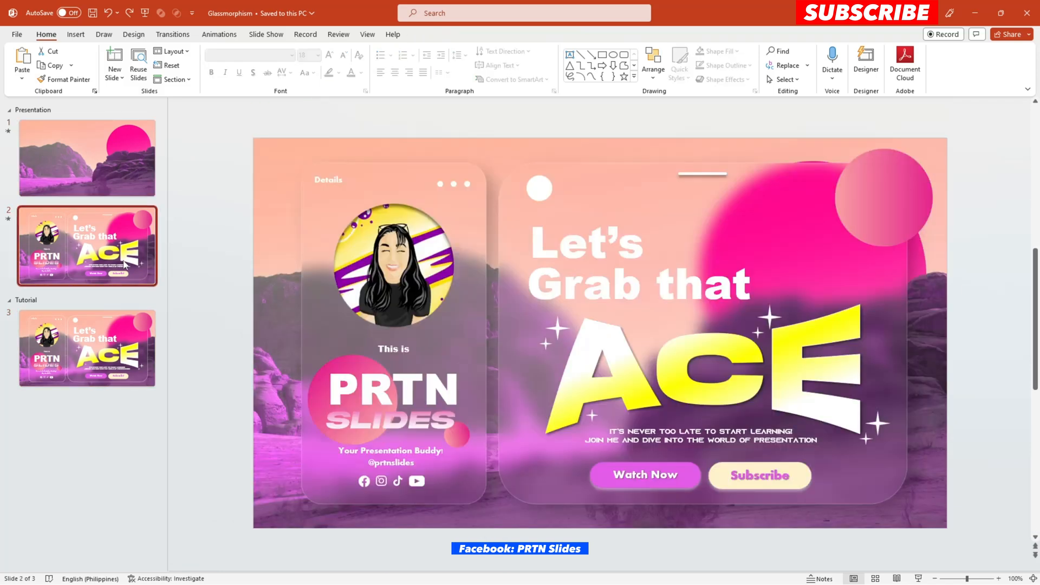
click(87, 348)
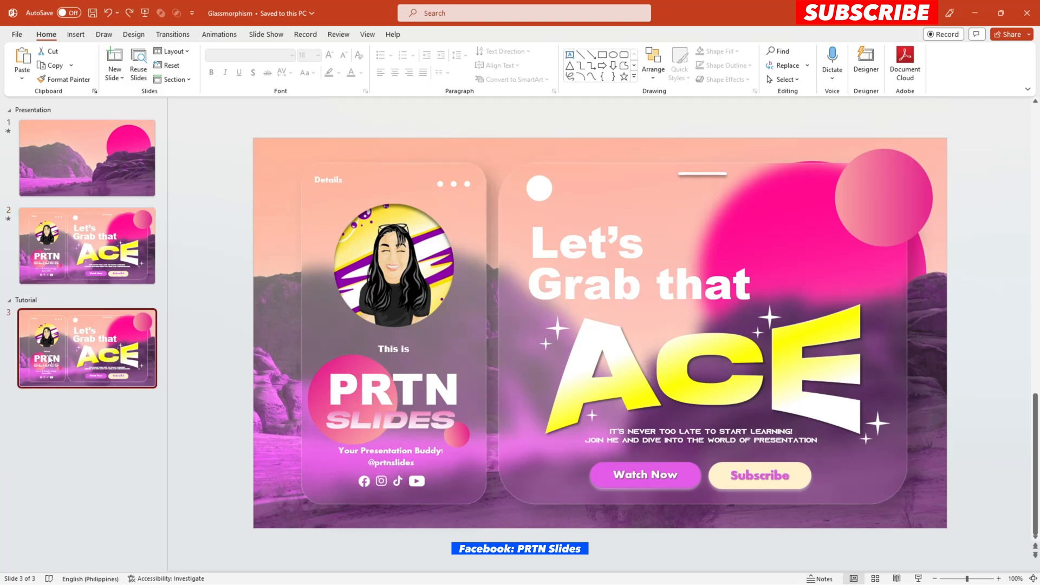
click(391, 325)
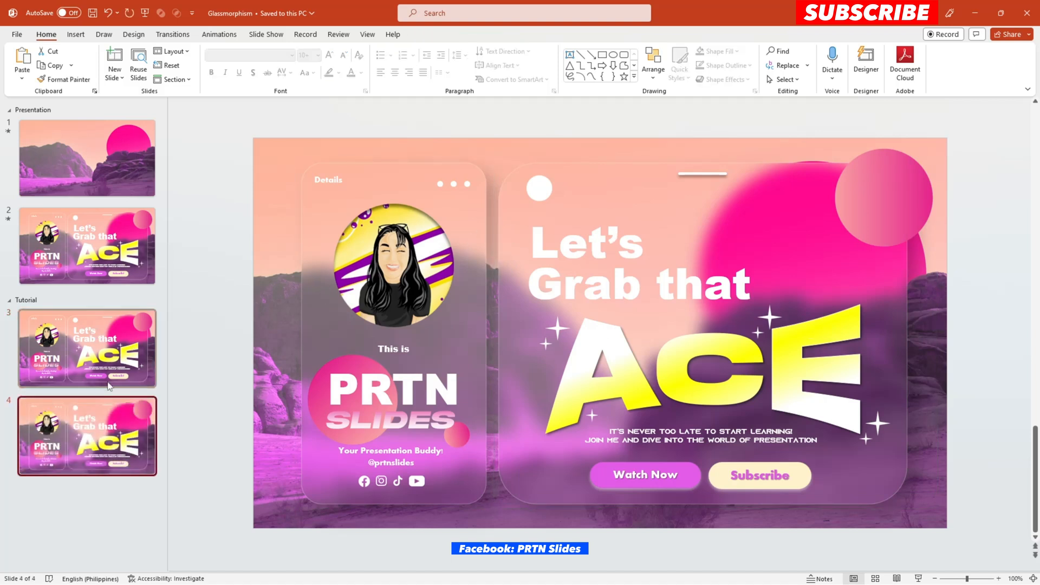
click(86, 348)
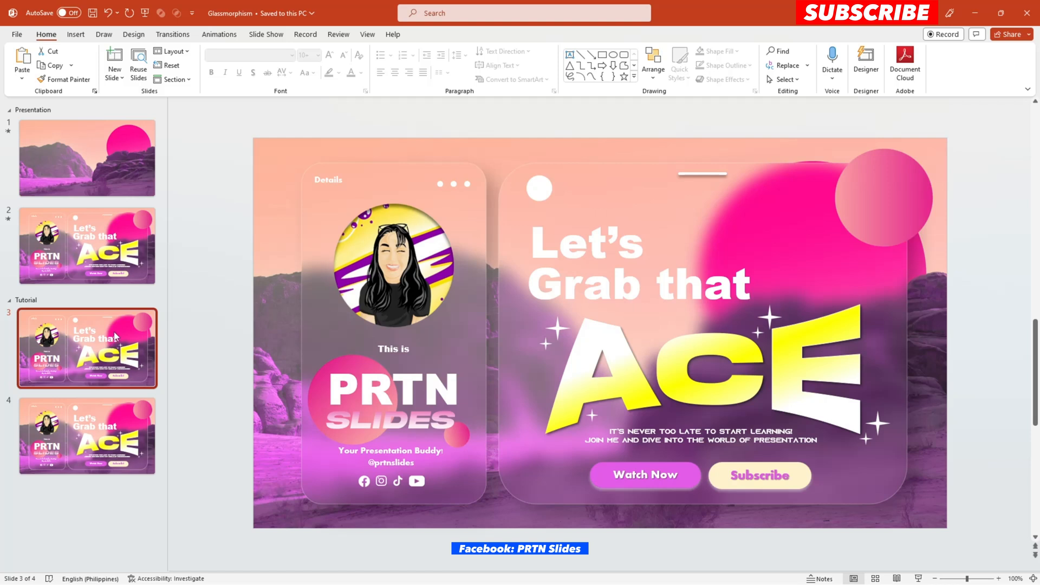
mouse_move(624, 377)
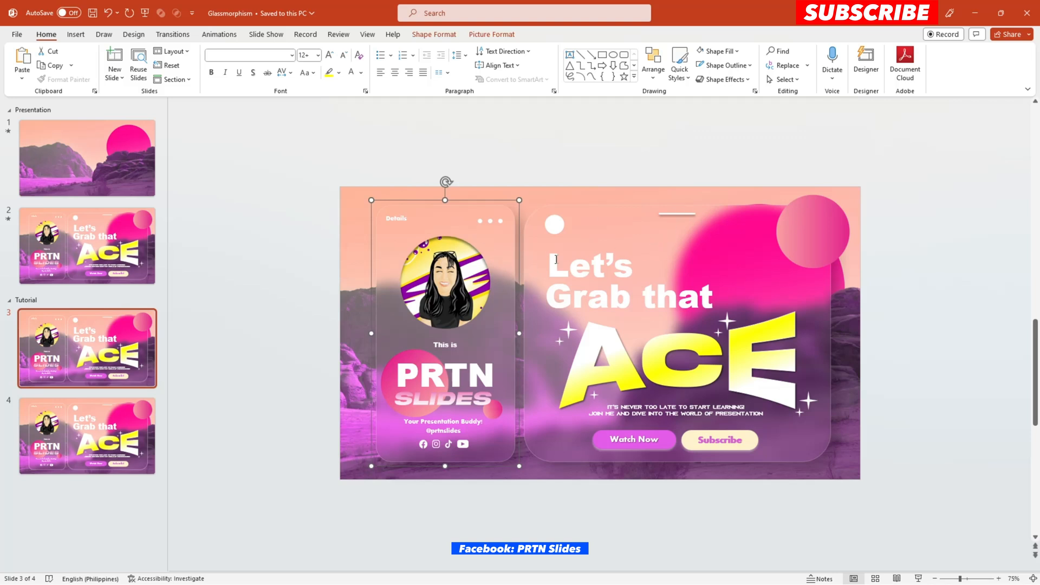
Step: Drag the cards and their content below slide 3's edge, leaving the canyon photo, and move to slide 4
click(575, 211)
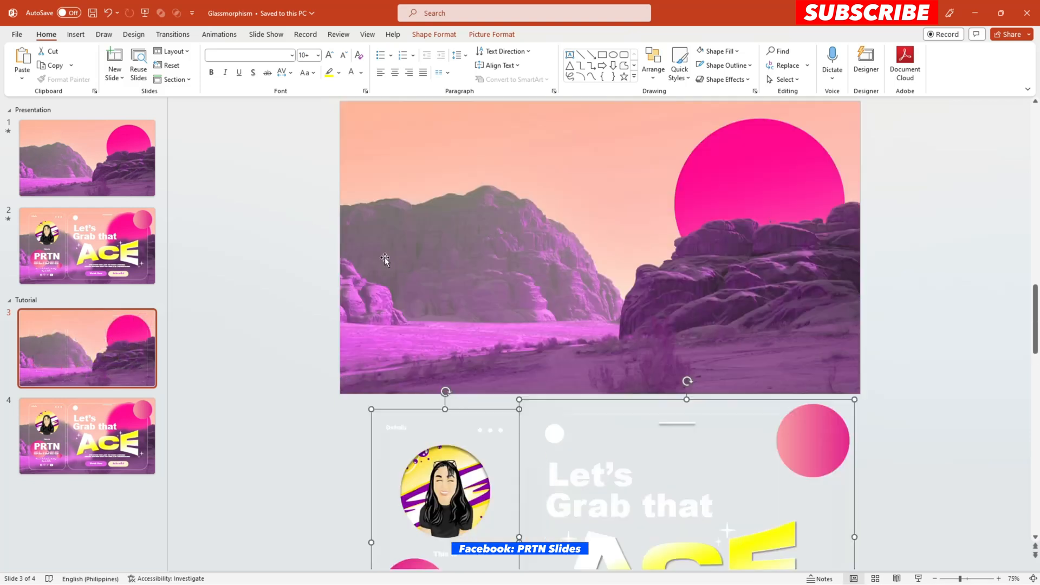
mouse_move(448, 425)
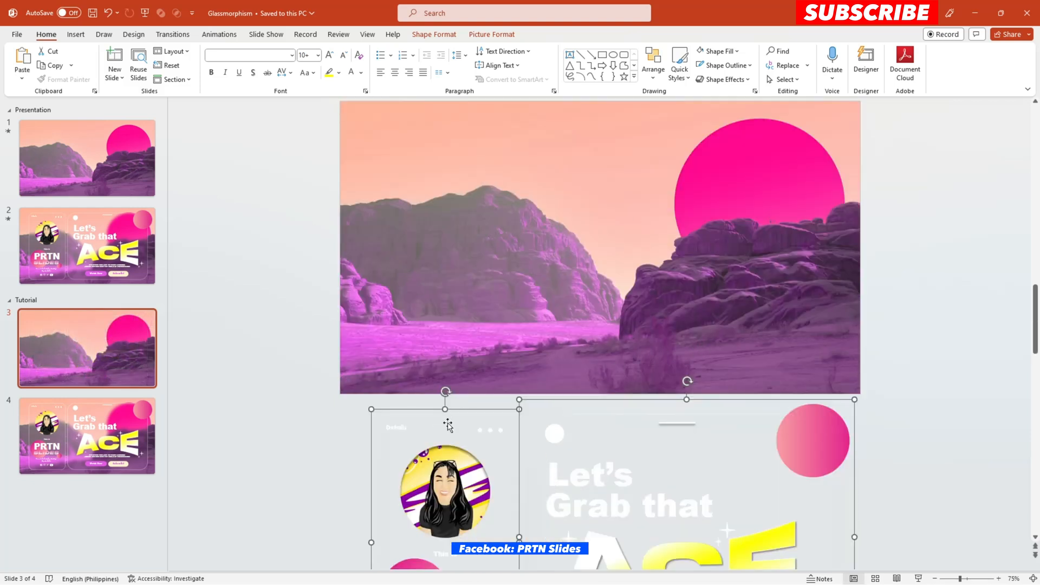
click(960, 317)
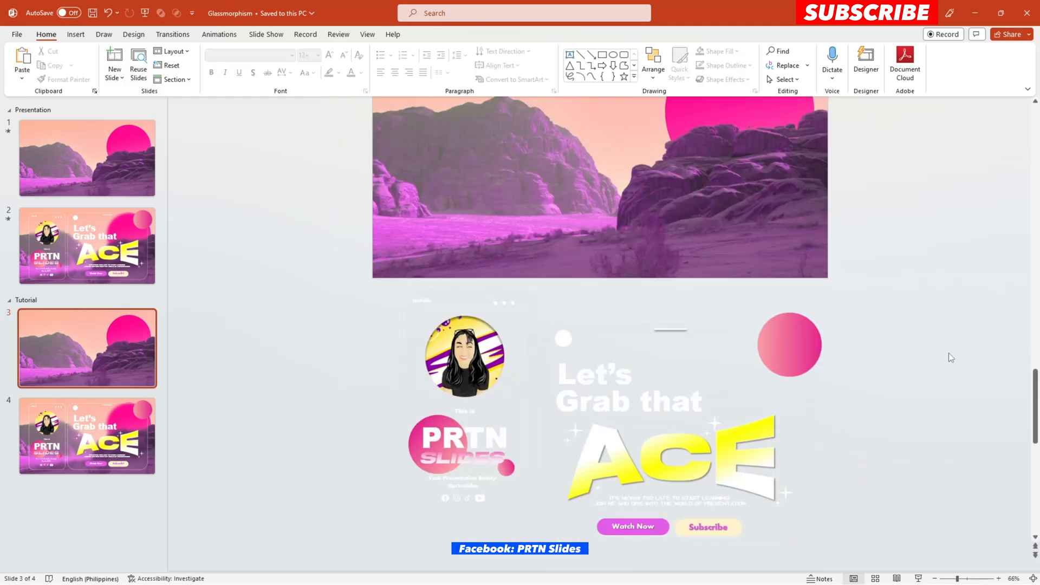
click(87, 436)
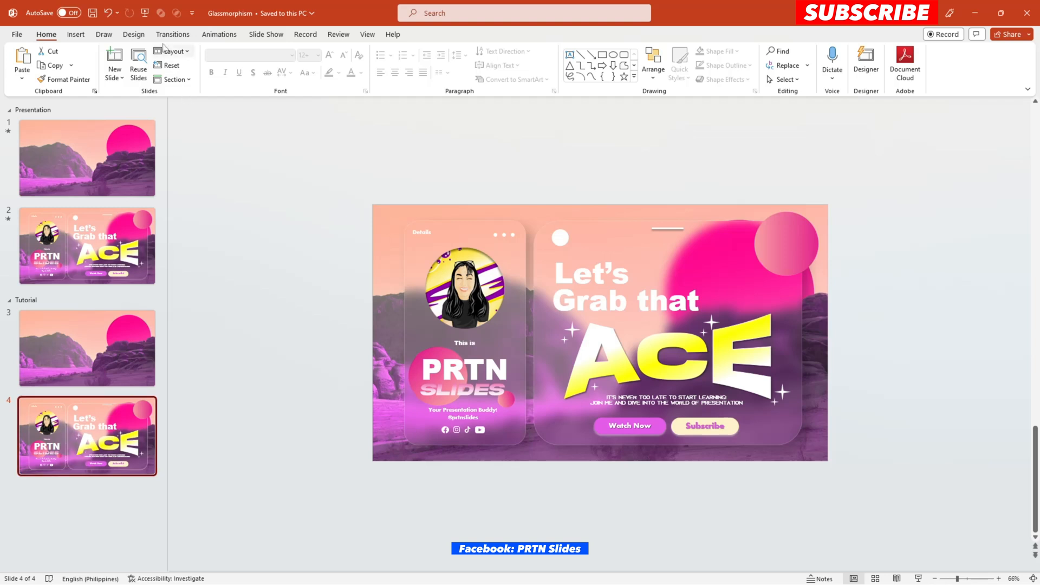
Step: Apply the Morph transition to slide 4, then return to slide 3 to check the start layout
click(173, 34)
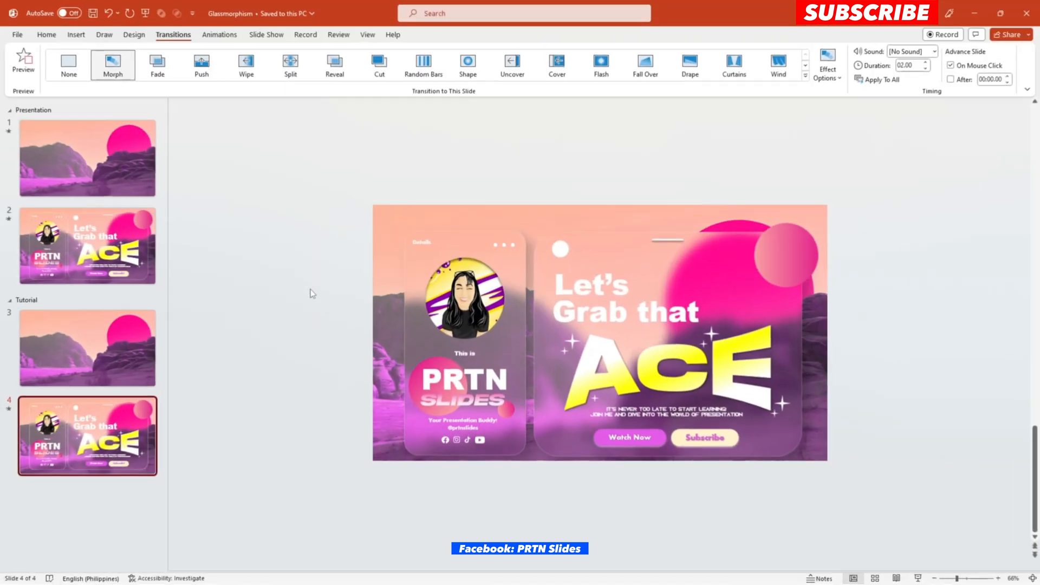
click(86, 347)
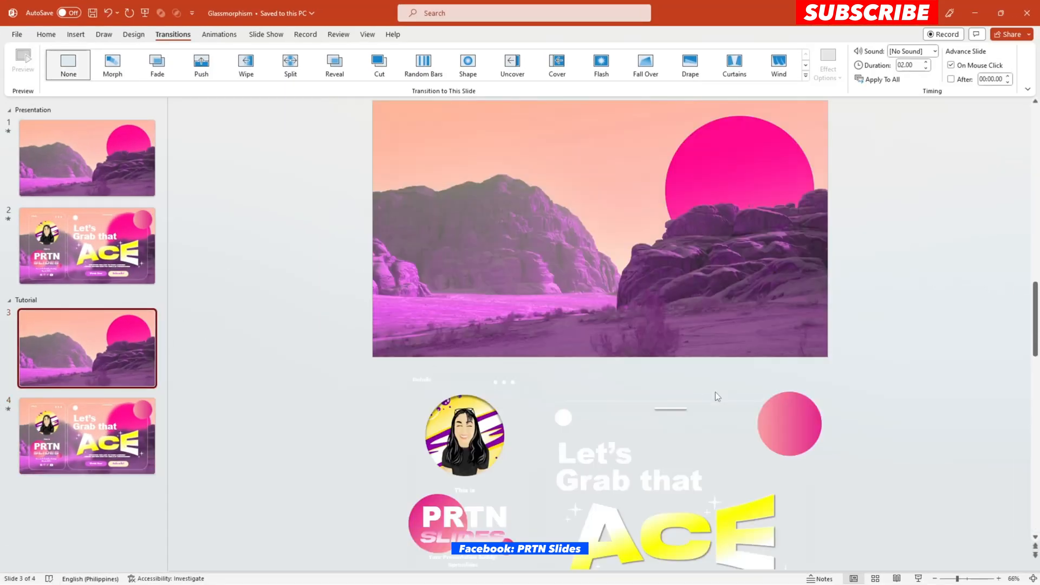